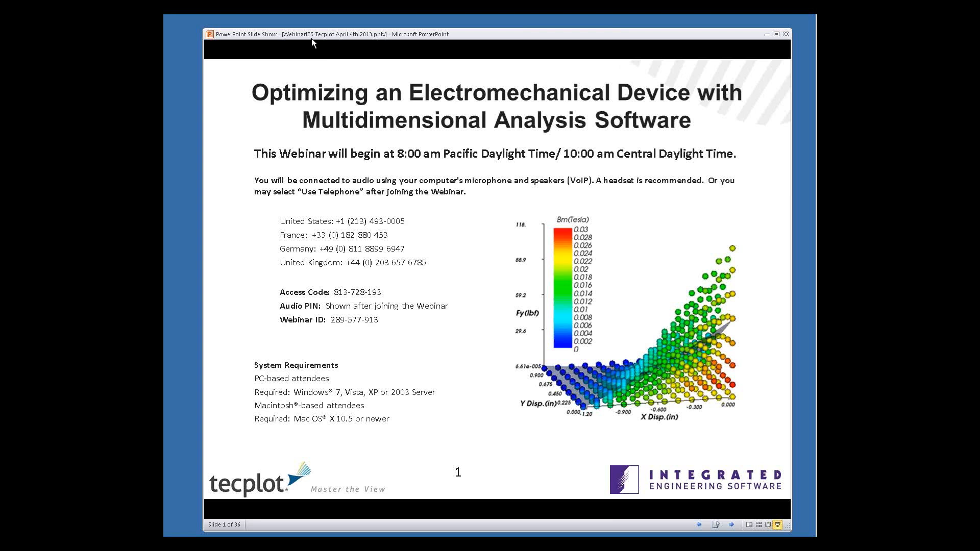
mouse_move(329, 85)
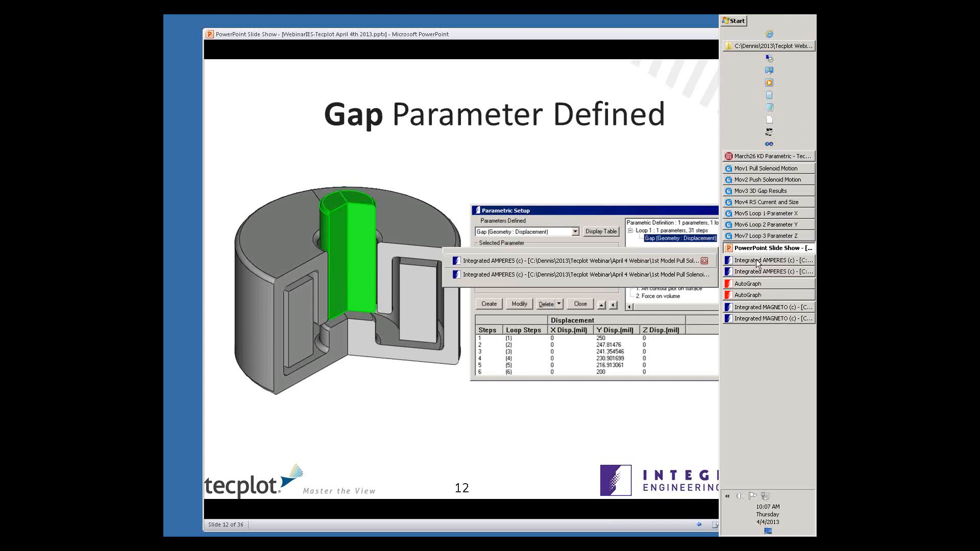
Switch to the parametric solenoid model and highlight the '1. Force on volume' postprocessing entry.
click(769, 260)
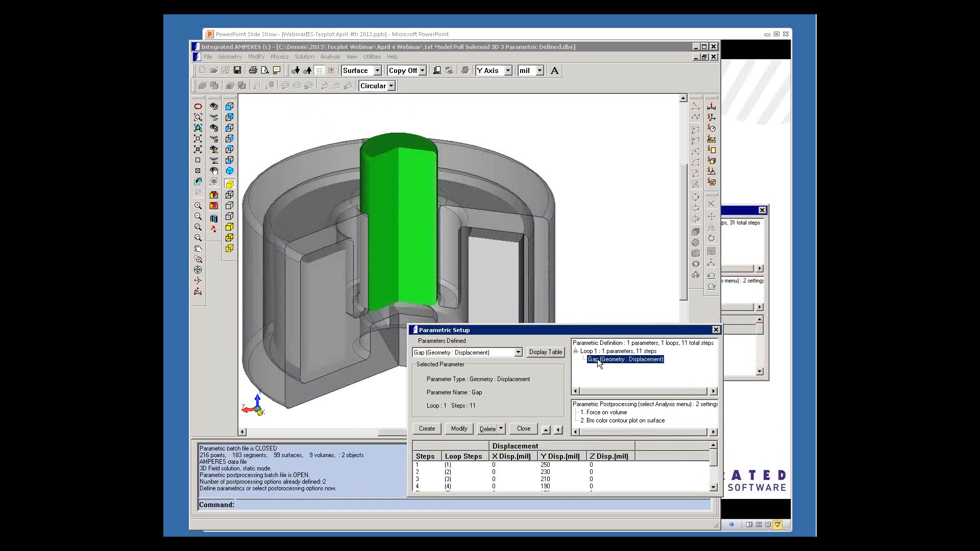
click(606, 412)
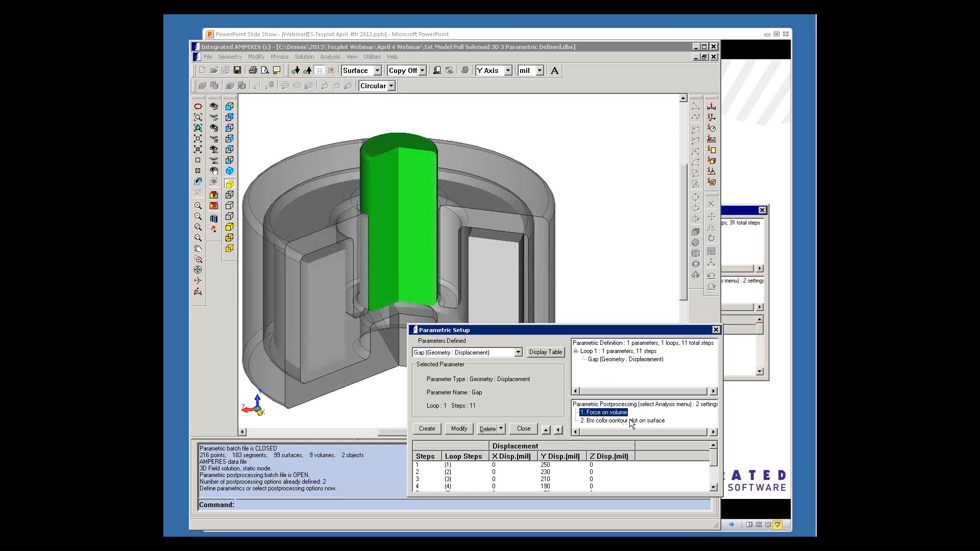
Select '2. Bm color contour plot on surface' and load the solved parametric results model.
click(624, 420)
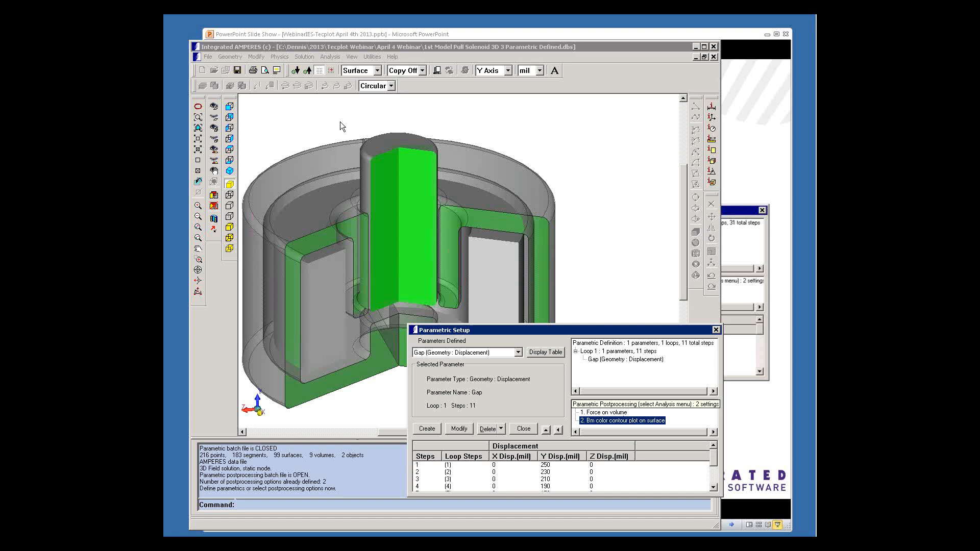
click(522, 428)
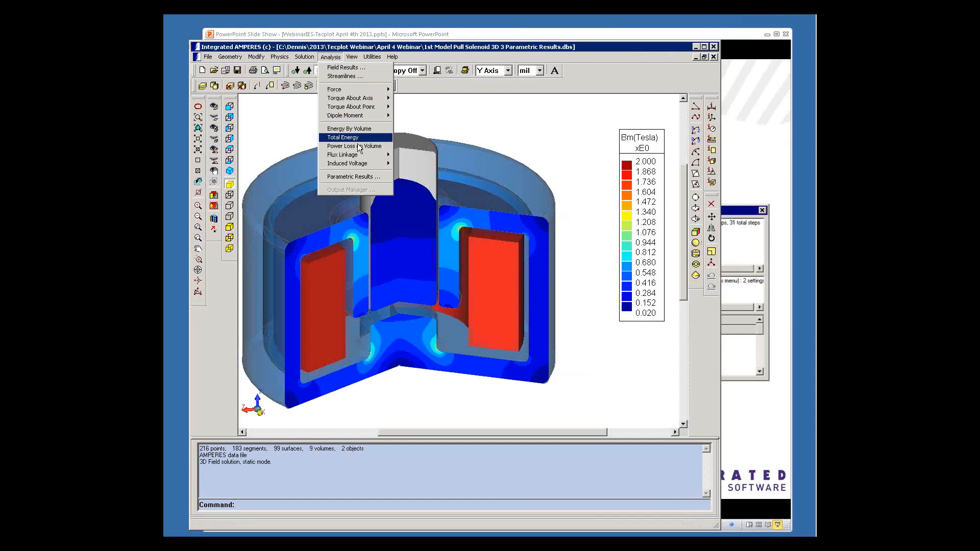
Show the parametric force table and set up graphing with Gap-Displacement as X and 1. Fm(lbf) as Y.
click(350, 176)
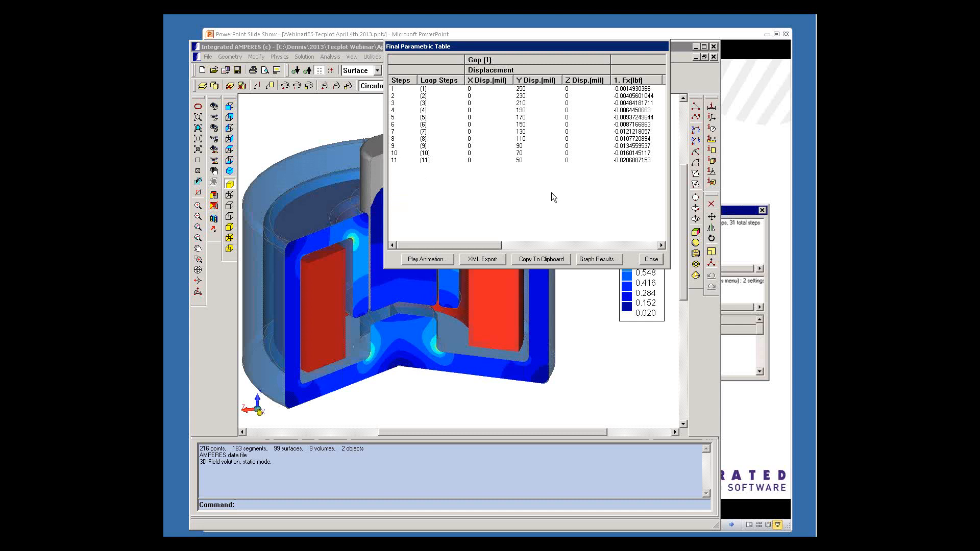
click(597, 259)
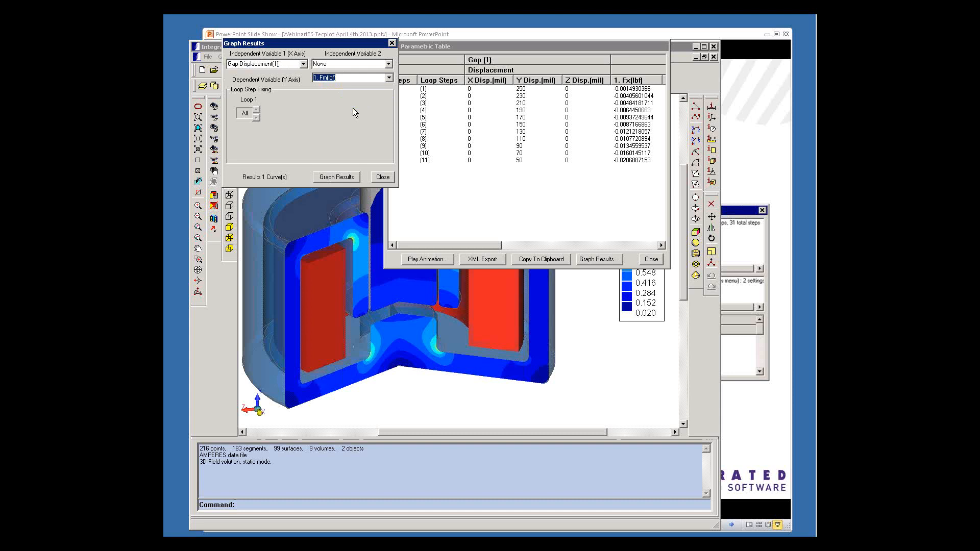
Graph the force Fm over the 11 gap steps in AutoGraph.
click(335, 177)
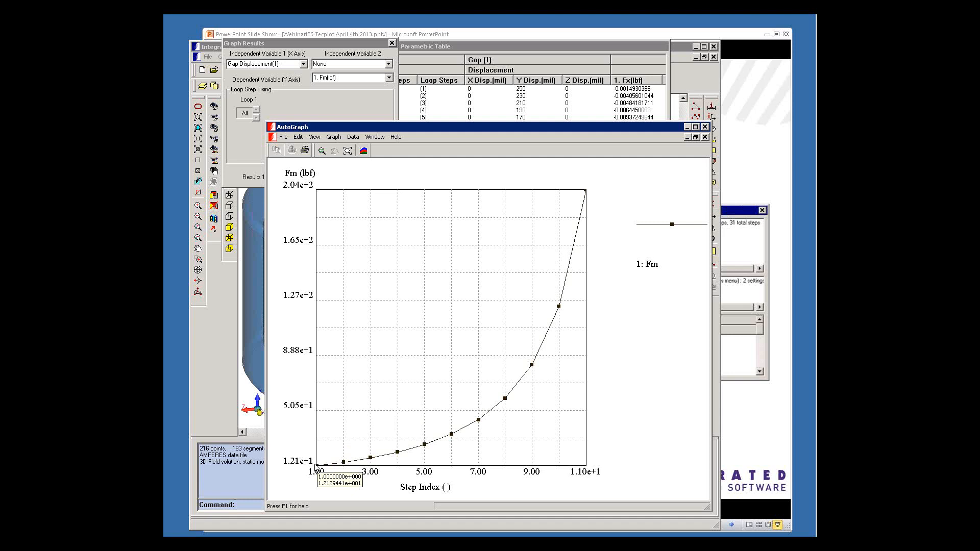
mouse_move(593, 200)
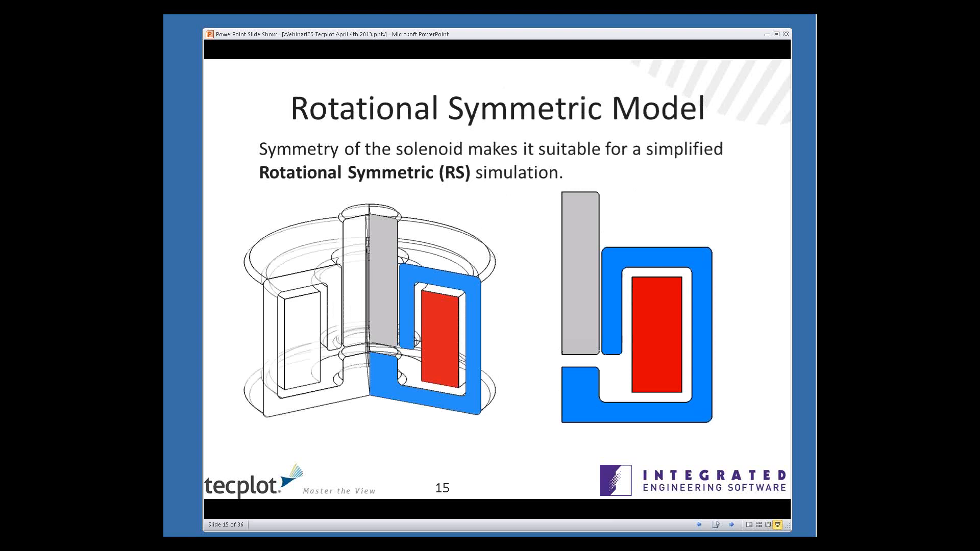
mouse_move(403, 235)
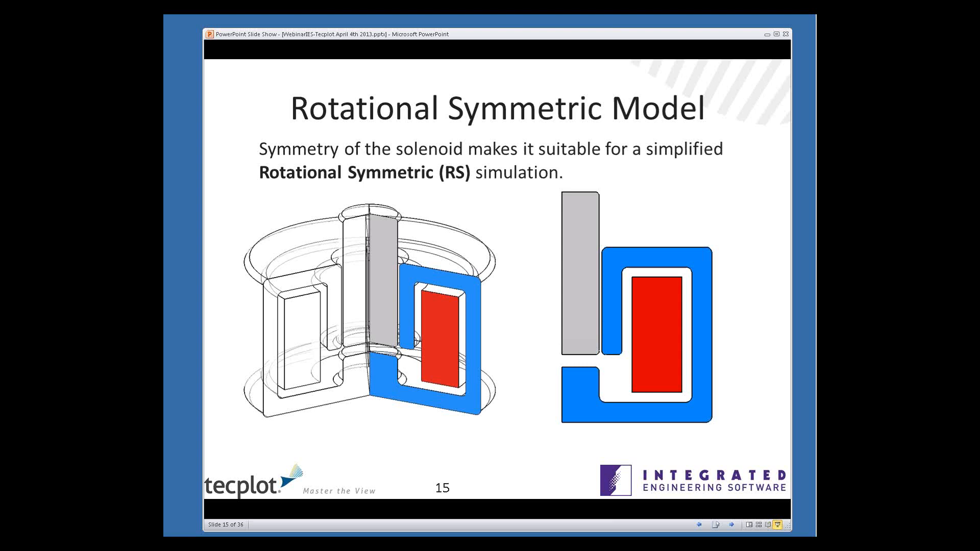
mouse_move(331, 145)
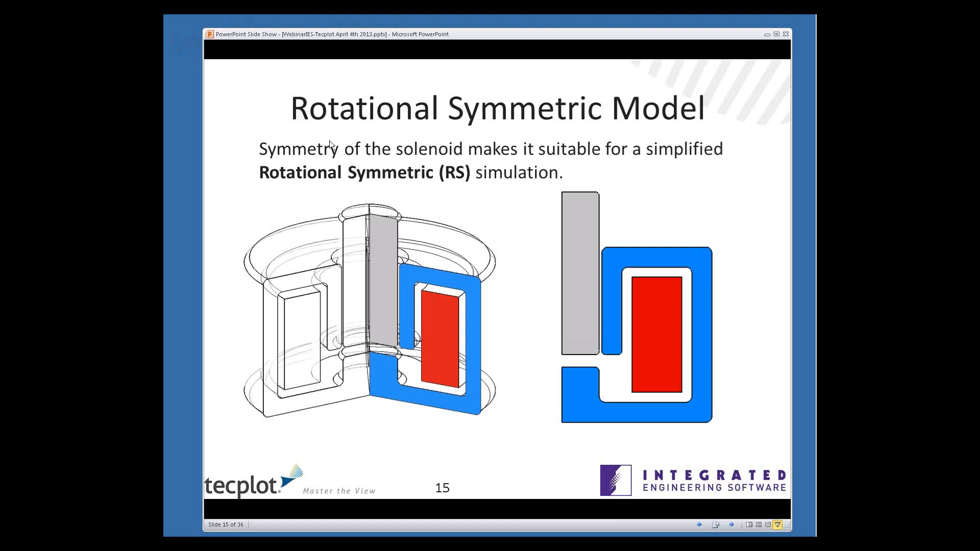
mouse_move(276, 323)
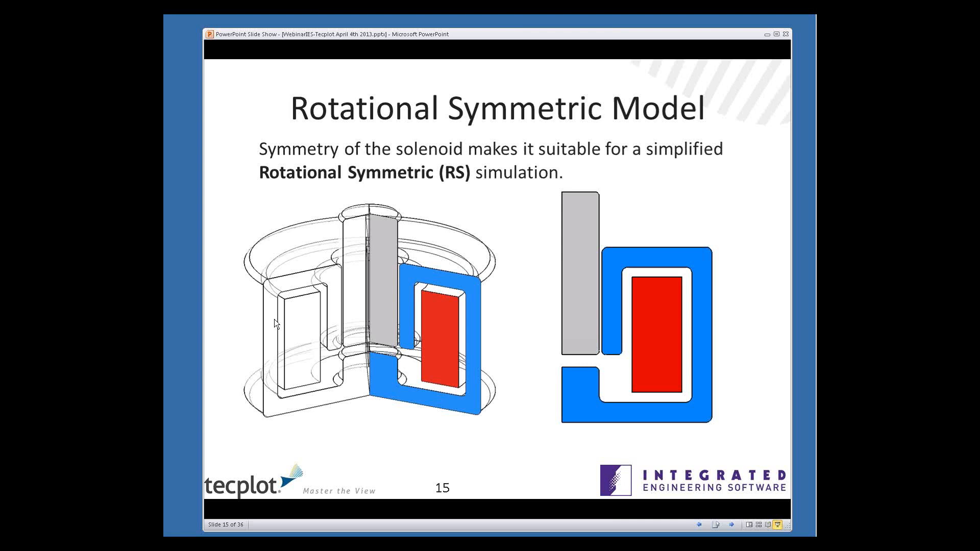
mouse_move(294, 223)
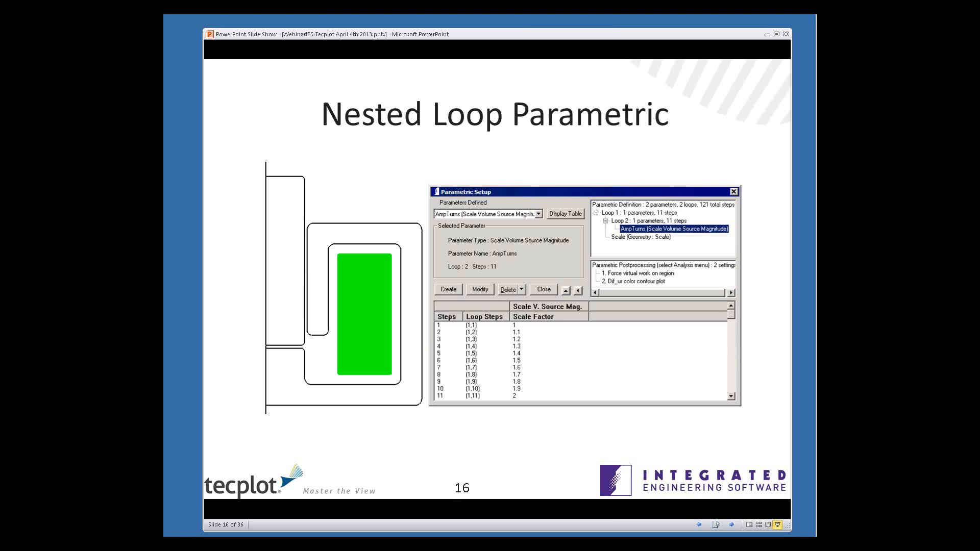
Slide out the right-edge taskbar listing the open windows over slide 16.
click(732, 20)
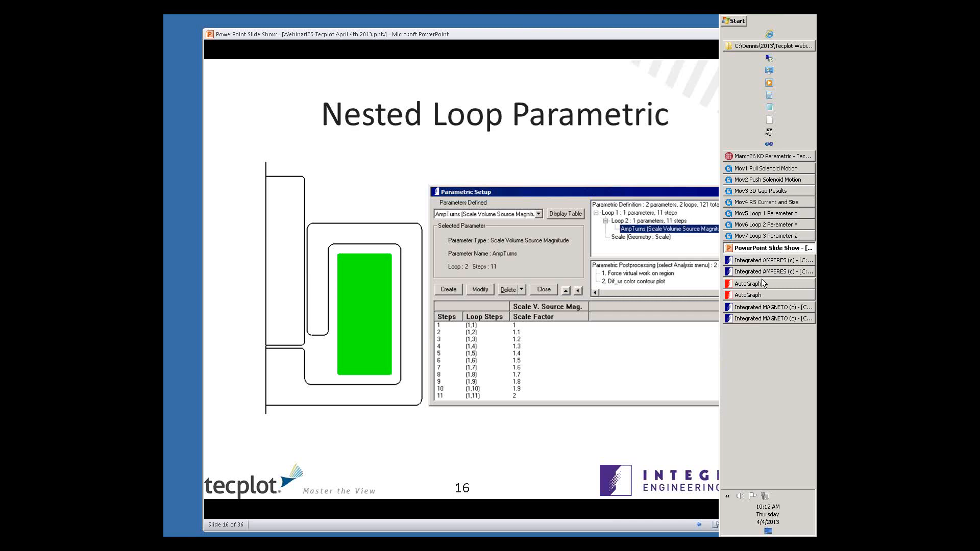
Switch to Integrated MAGNETO and select the Scale geometry parameter in Parametric Setup.
click(767, 307)
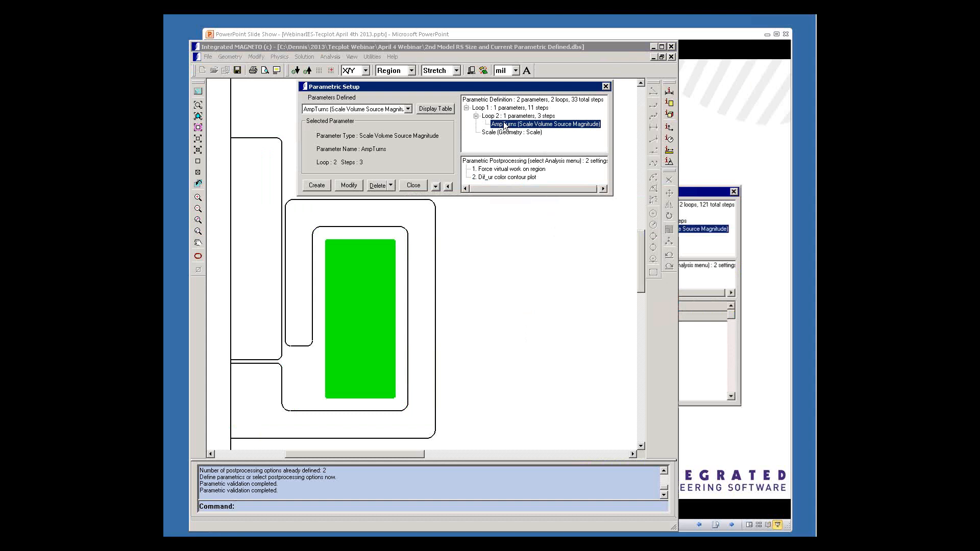
click(510, 132)
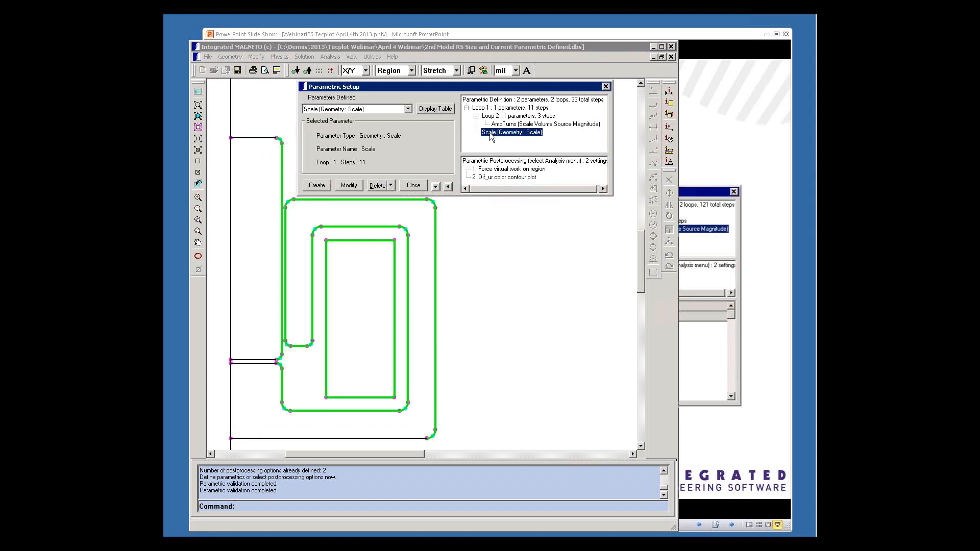
click(412, 185)
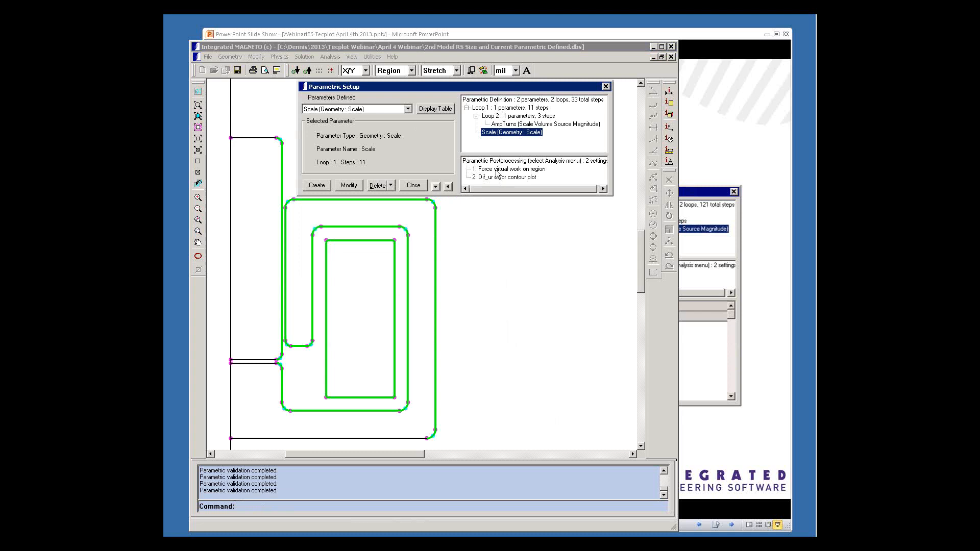
Return to the PowerPoint slide show and advance to slide 17, Evaluating Saturation.
click(506, 168)
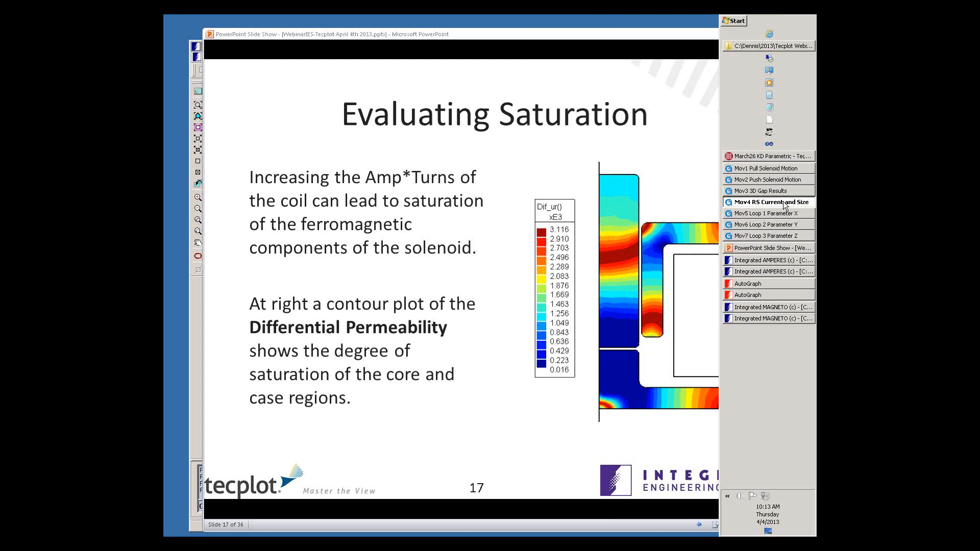
click(769, 202)
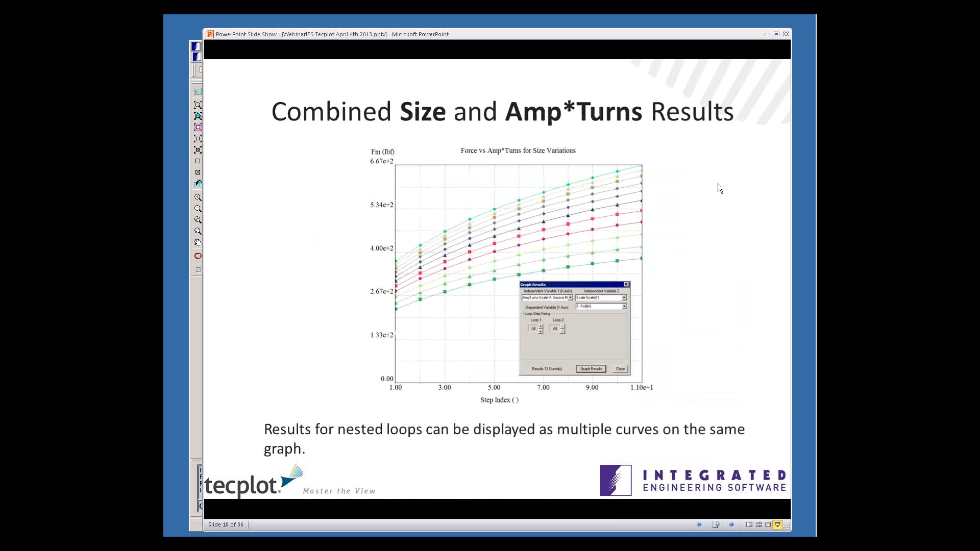
Bring up the open-windows list and switch to the Integrated MAGNETO results model.
click(734, 20)
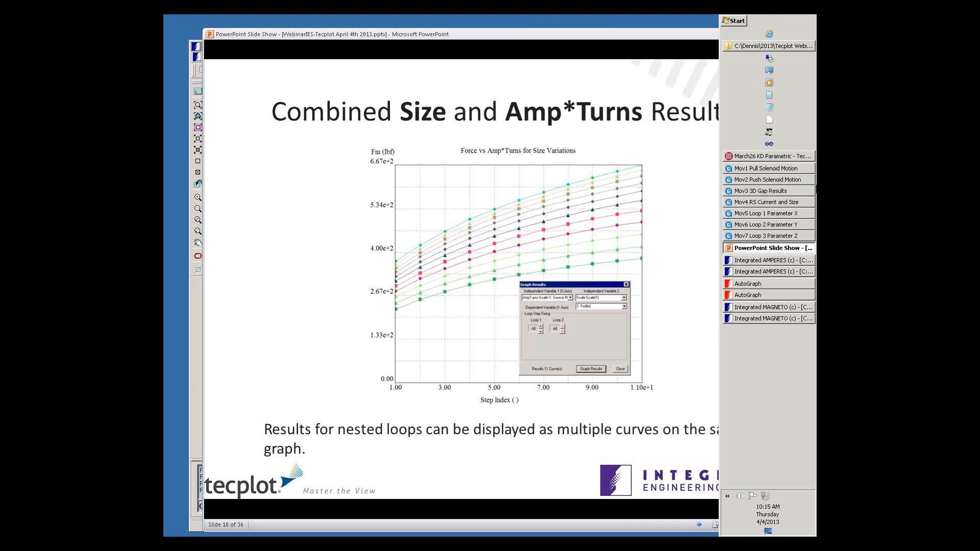
click(330, 57)
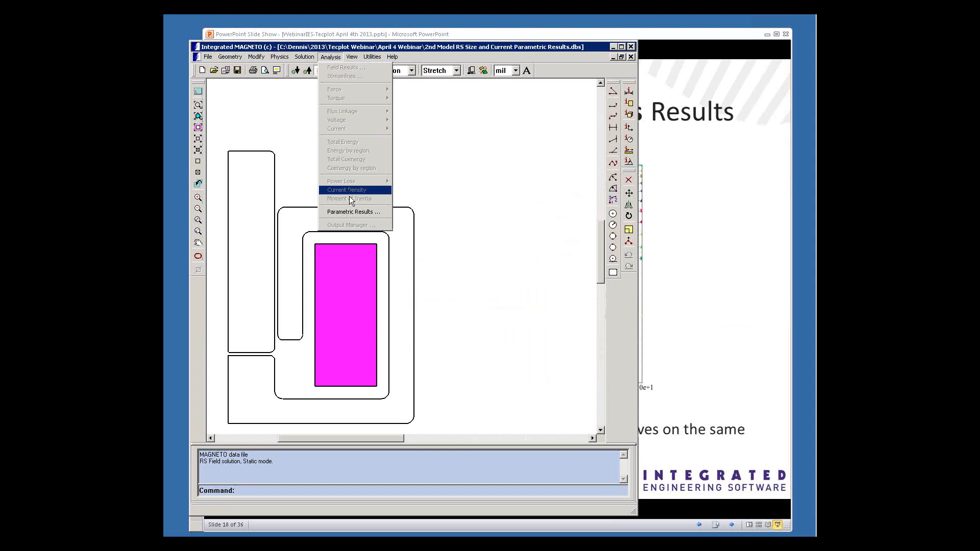
Show the parametric force table and graph force against AmpTurns, with Scale as variable 2.
click(351, 211)
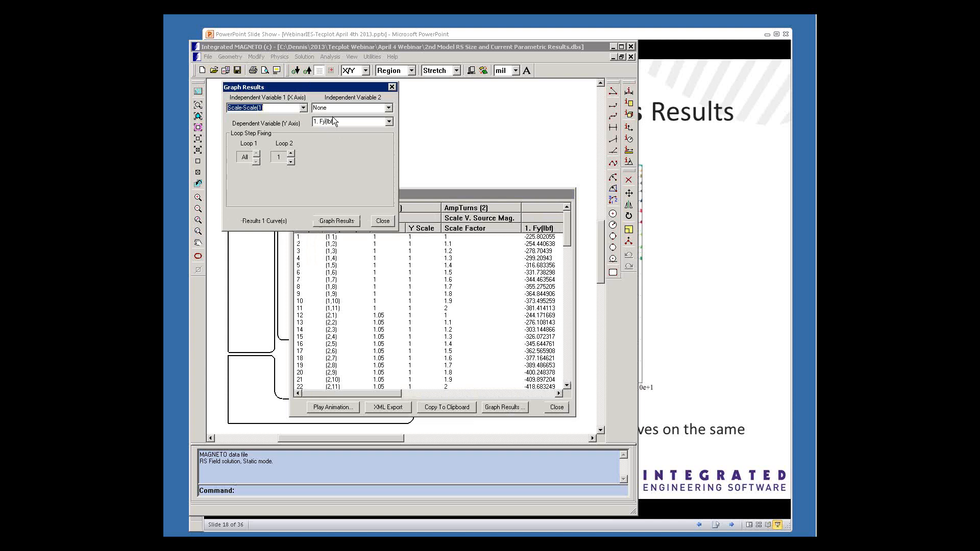
click(265, 107)
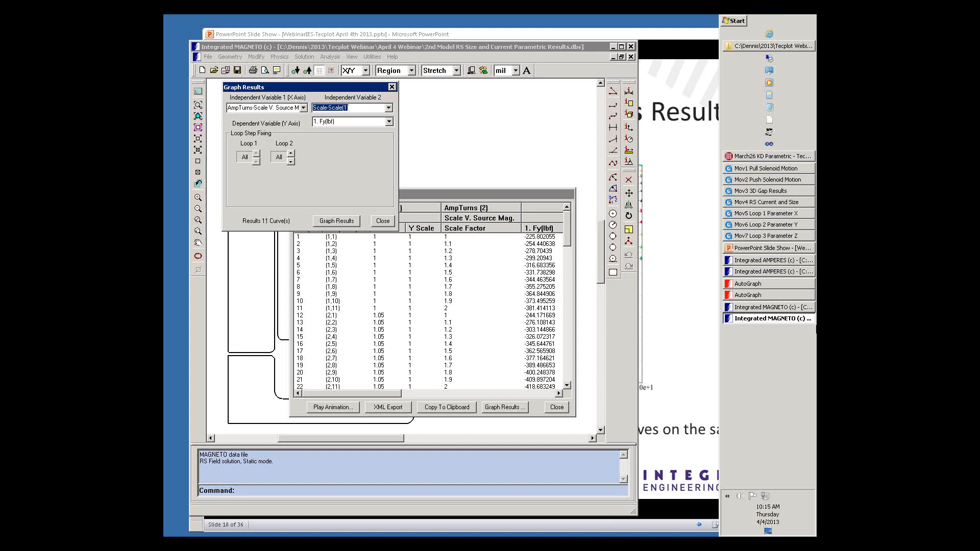
click(335, 220)
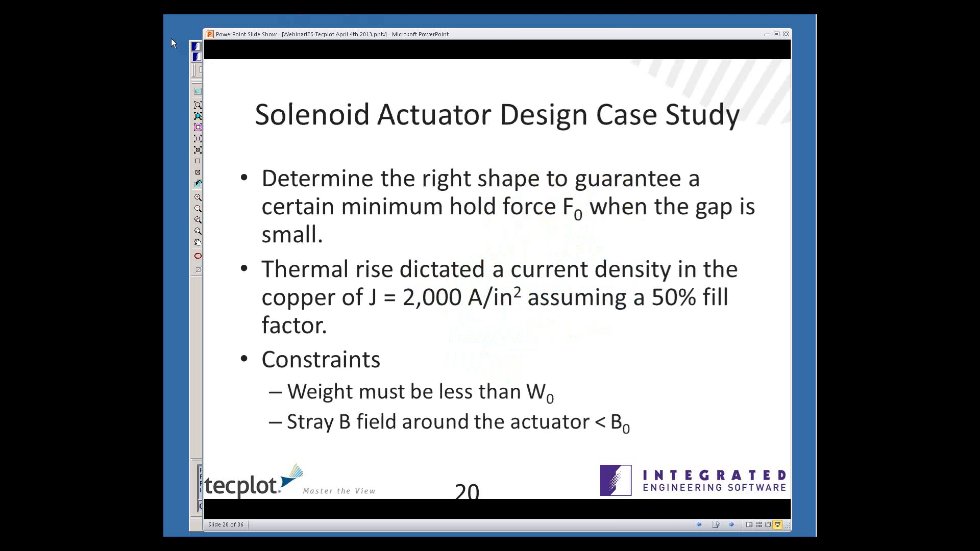
mouse_move(568, 306)
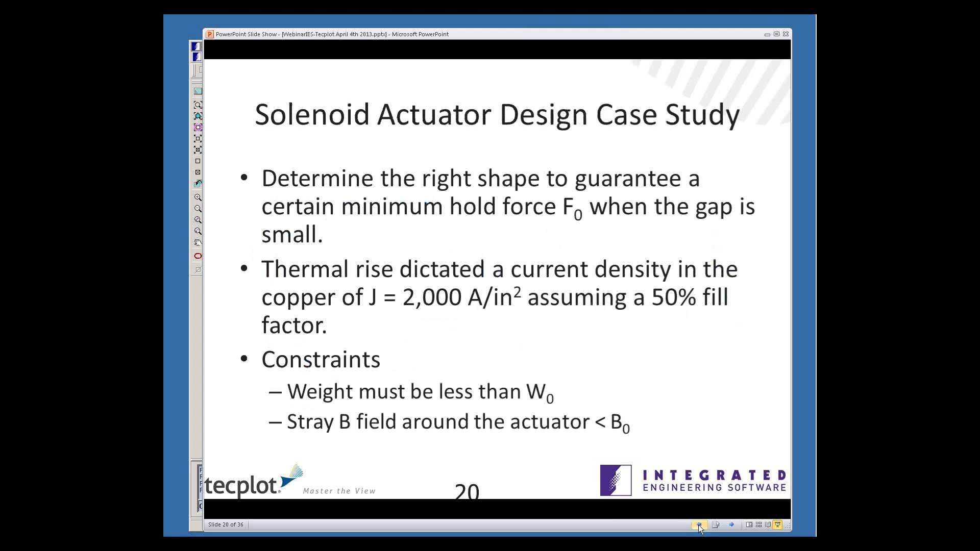
mouse_move(676, 220)
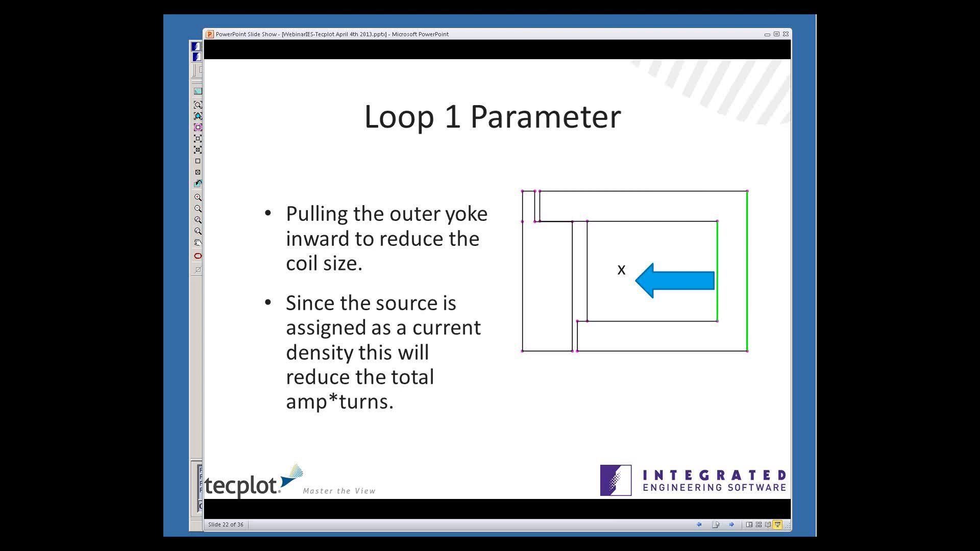
mouse_move(790, 338)
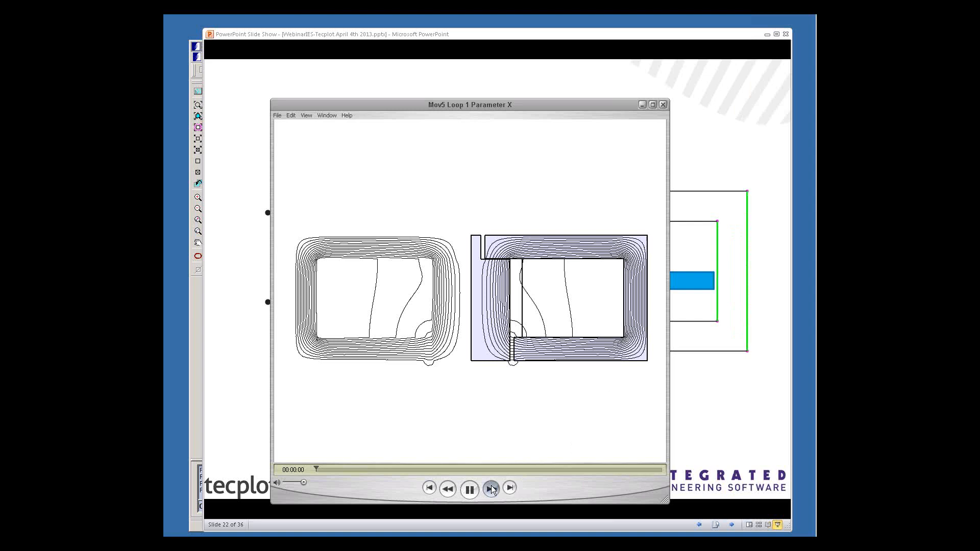
Play the Mov5 Loop 1 Parameter X movie, then replay it once.
click(468, 488)
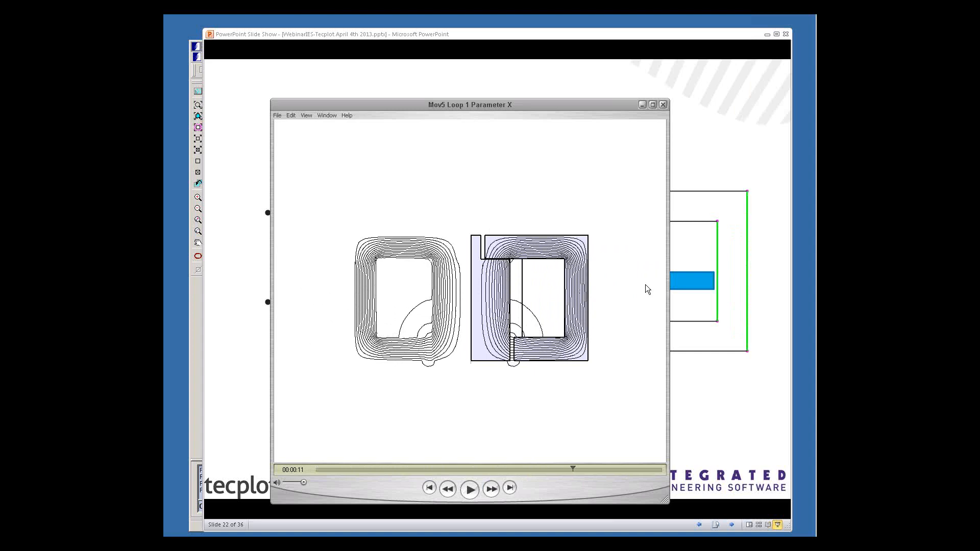
click(469, 488)
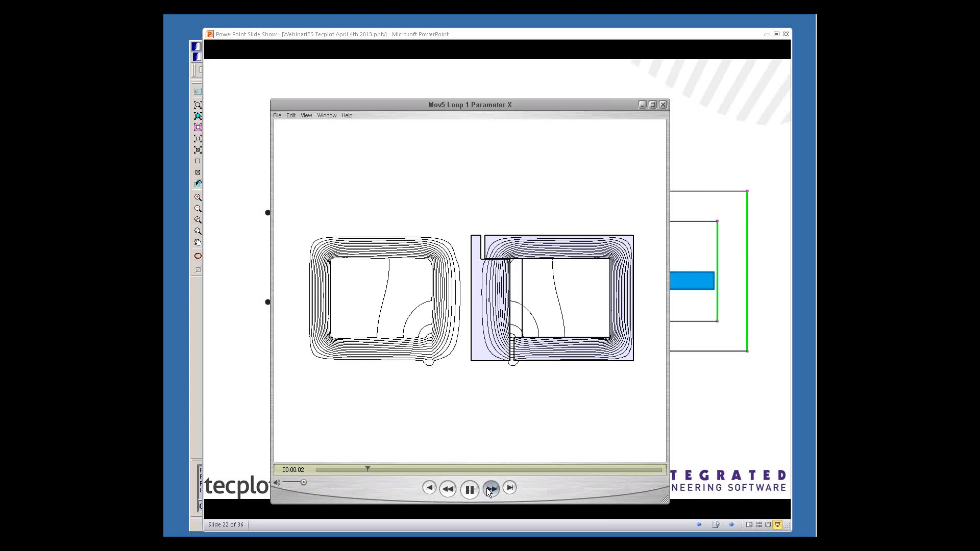
click(662, 104)
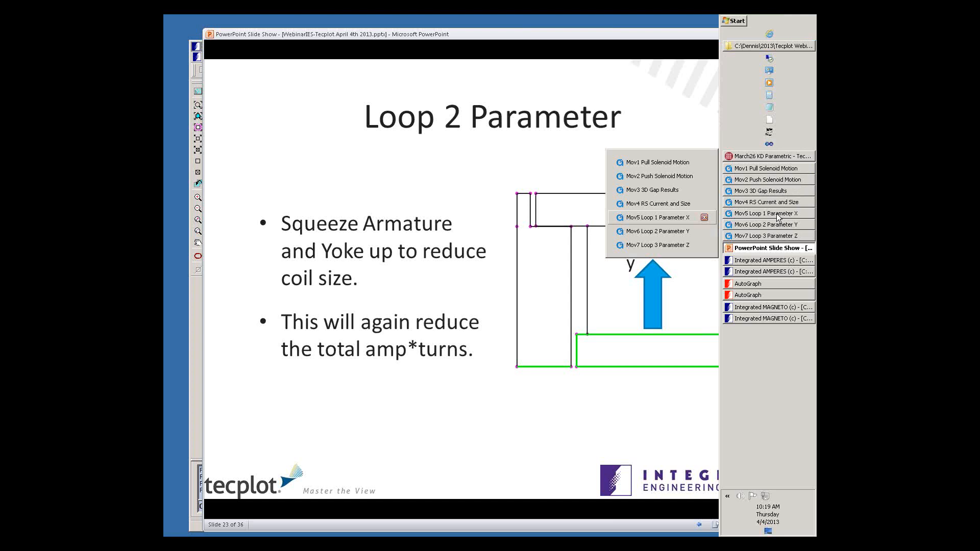
Open the Mov6 Loop 2 Parameter Y movie and play the animation forward.
click(657, 231)
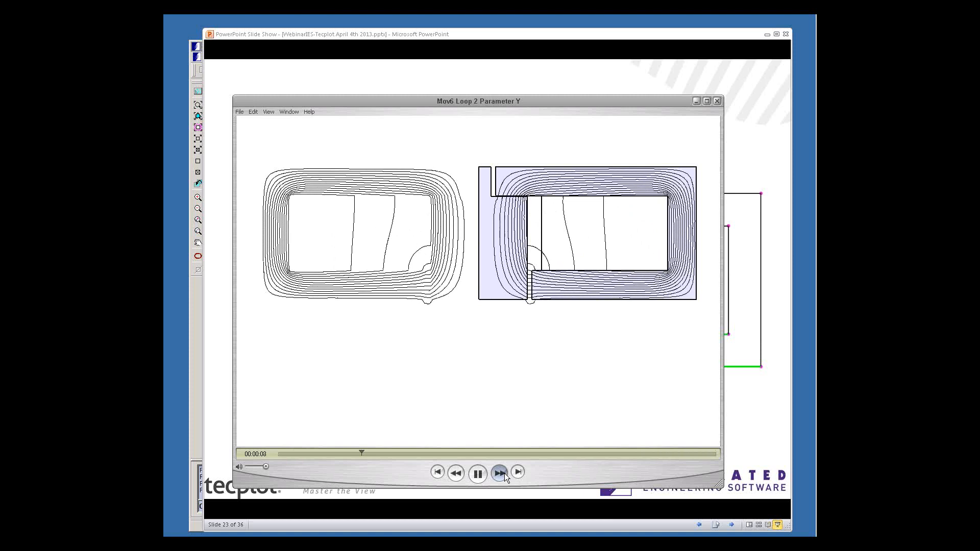
click(497, 472)
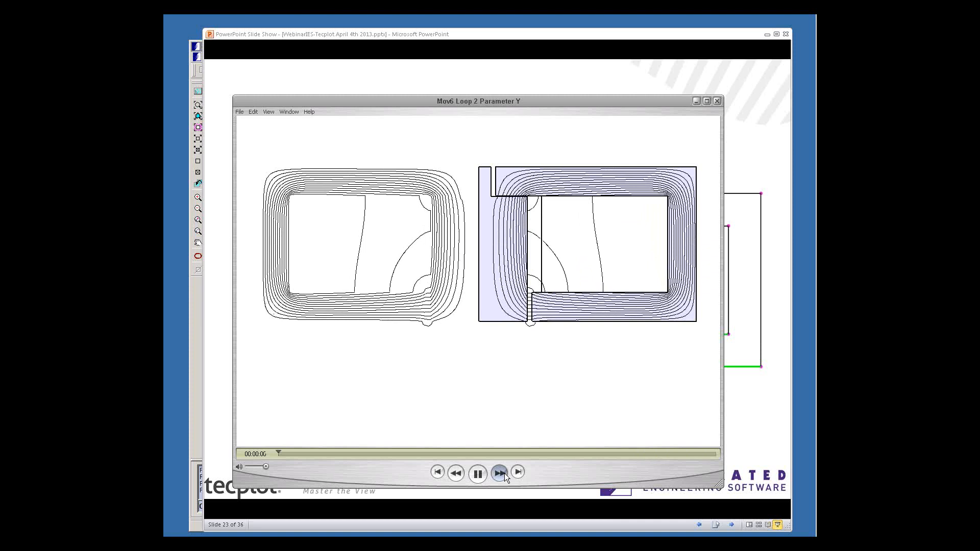
click(716, 100)
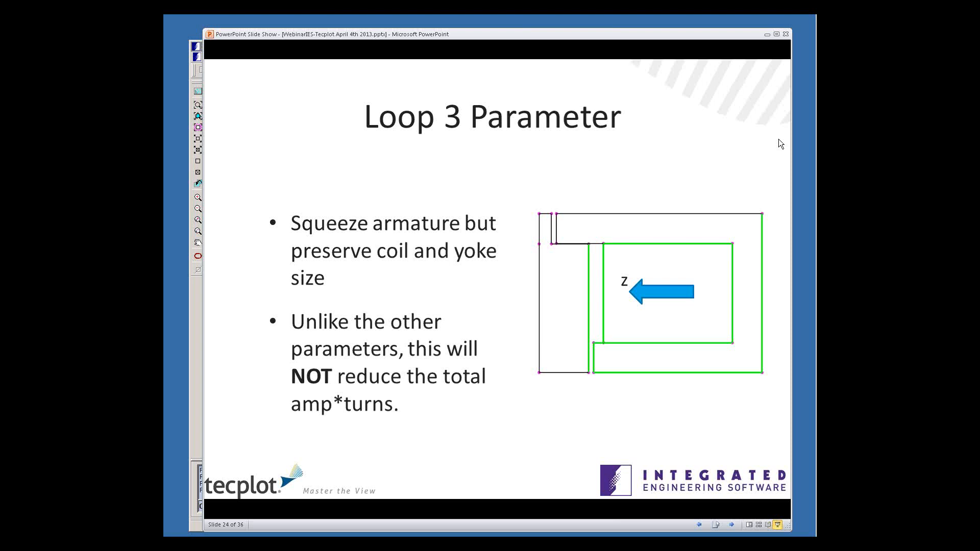
mouse_move(807, 104)
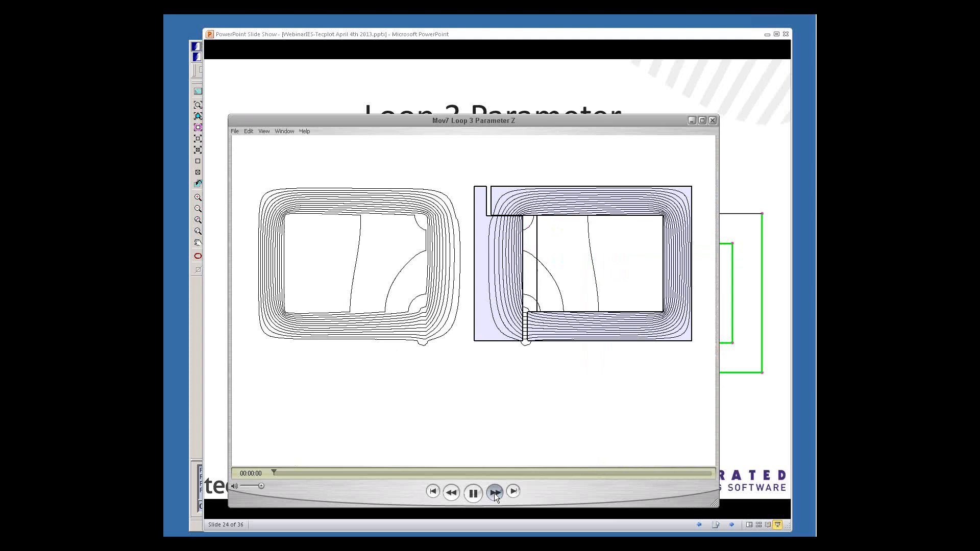
Play the Mov7 Loop 3 Parameter Z movie forward through to its end.
click(494, 492)
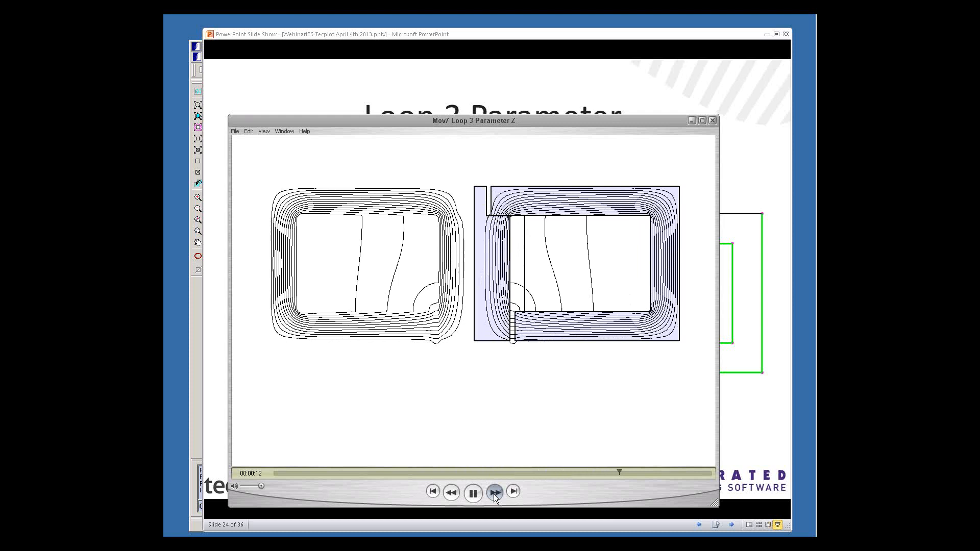
click(711, 120)
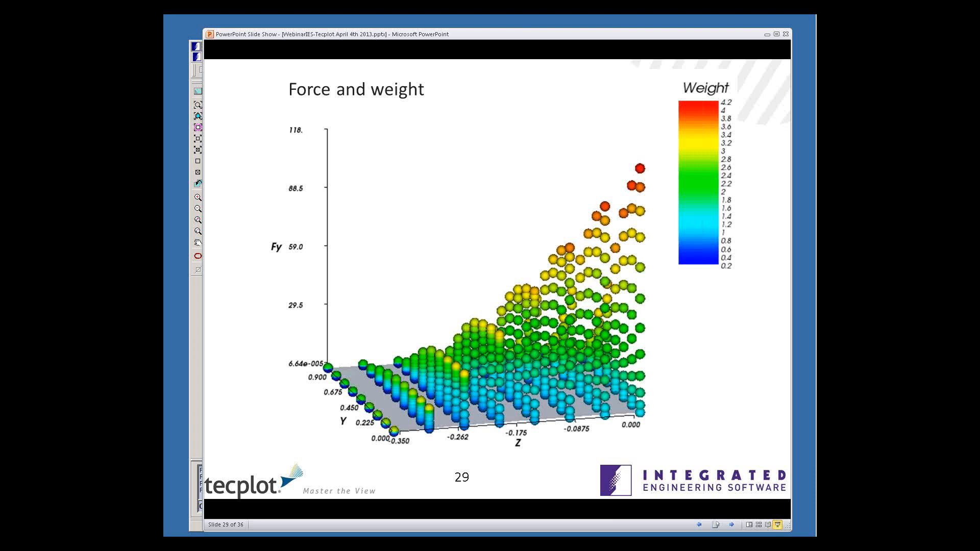
mouse_move(738, 362)
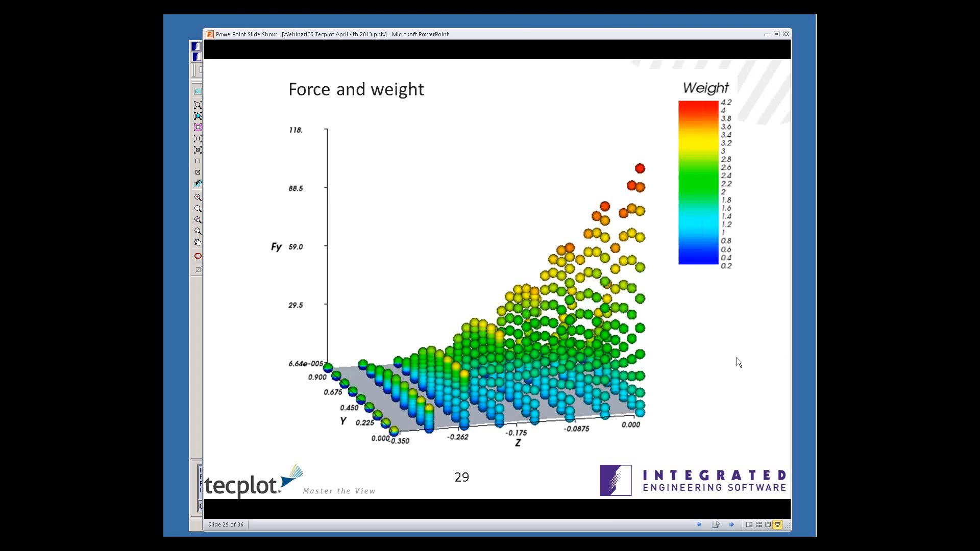
mouse_move(732, 362)
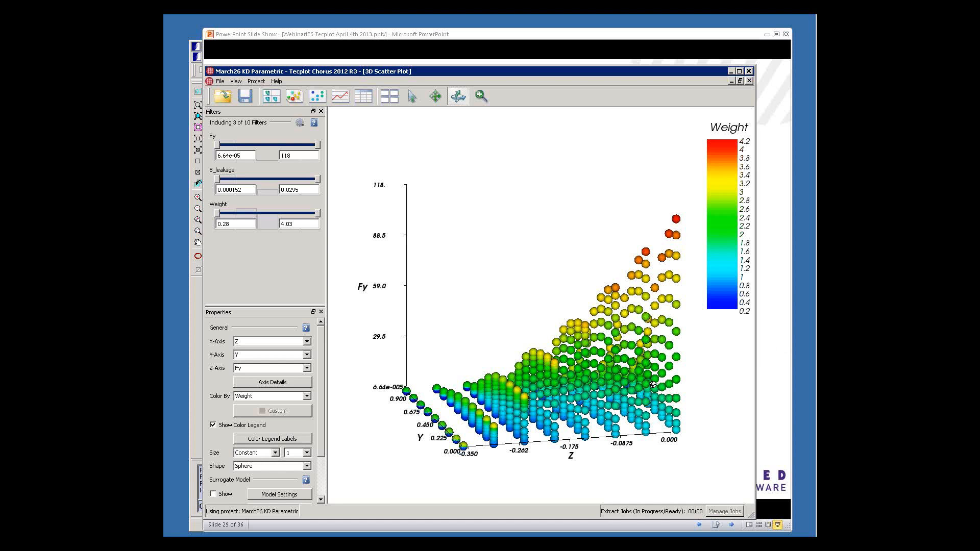
mouse_move(244, 287)
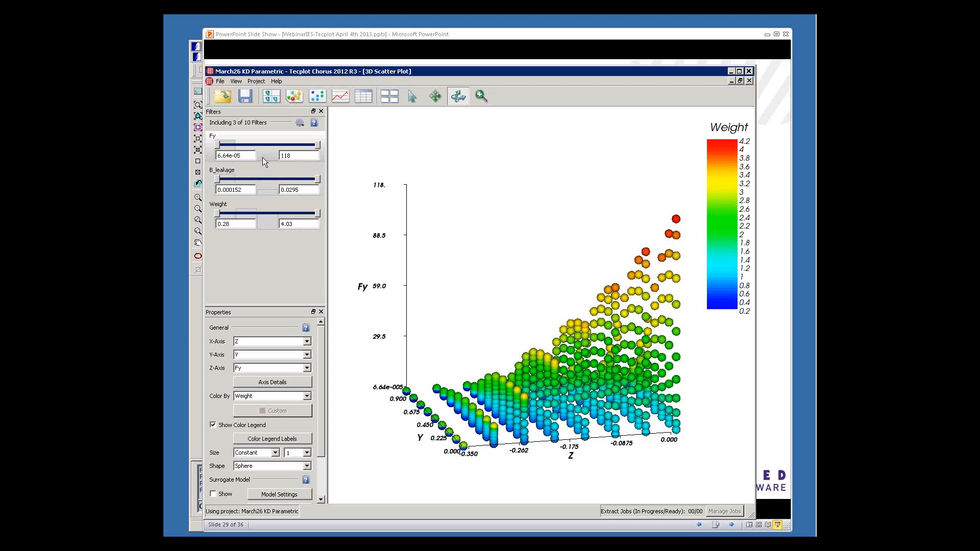
Raise the Fy filter minimum to about 7.12 and lower the B_leakage maximum to 0.0197.
drag(215, 145, 222, 145)
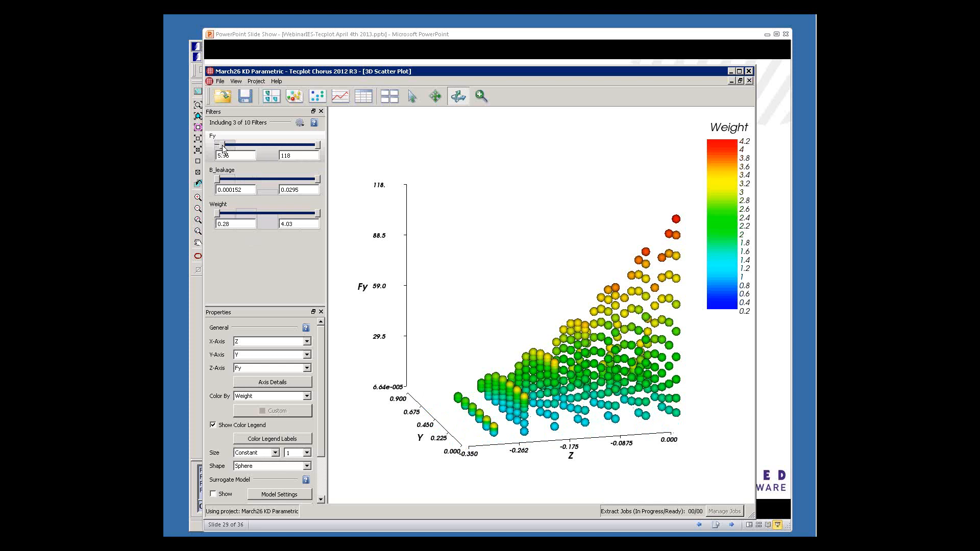
drag(220, 144, 225, 144)
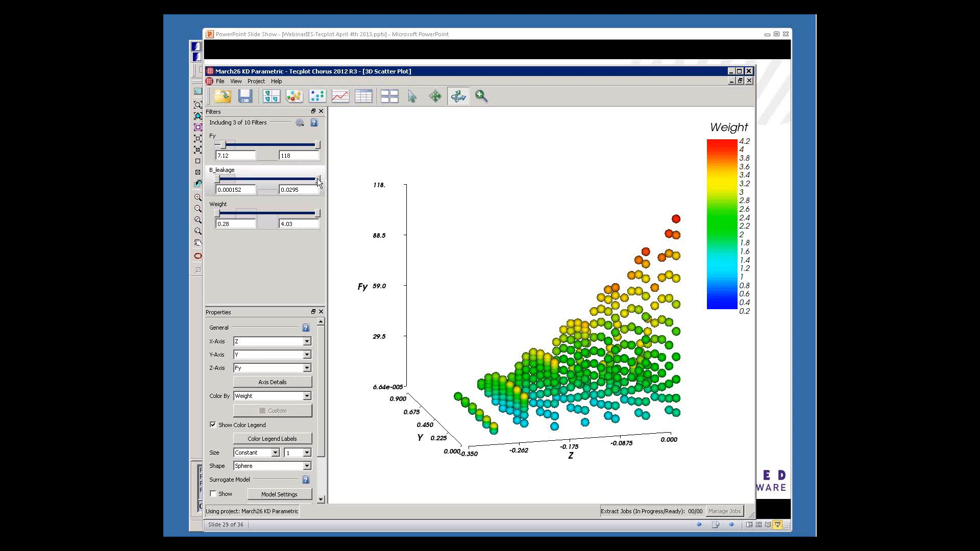
drag(317, 180, 294, 181)
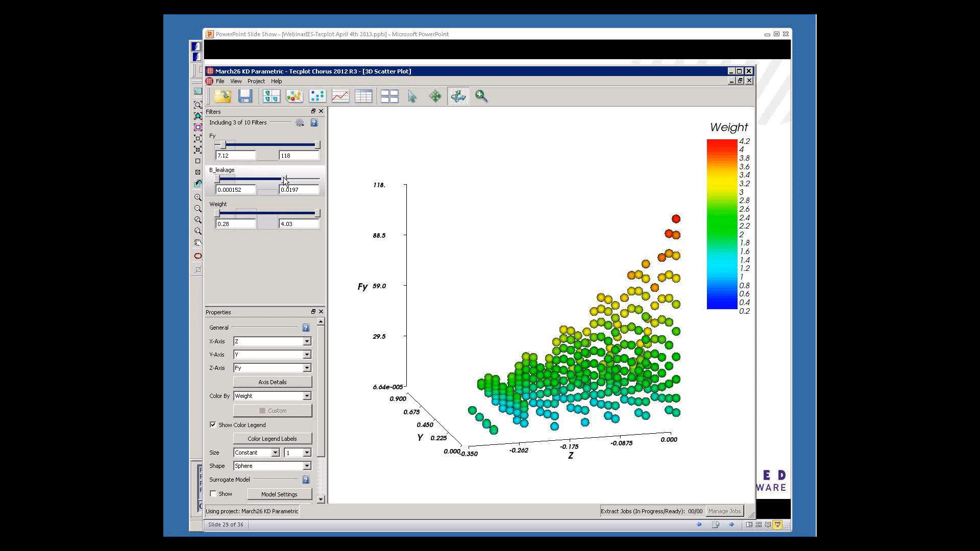
drag(288, 179, 281, 179)
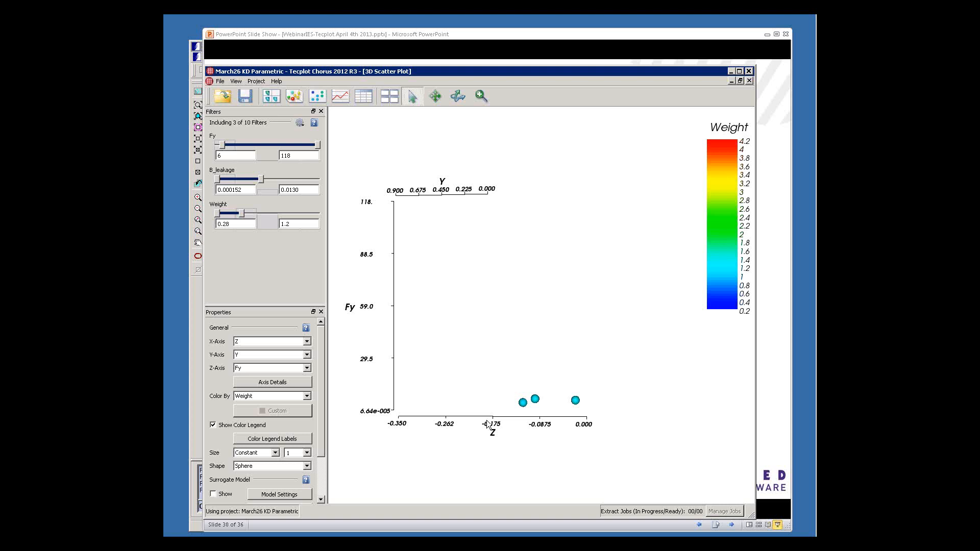
View the remaining cases' images and diff them against case 442.
right_click(535, 399)
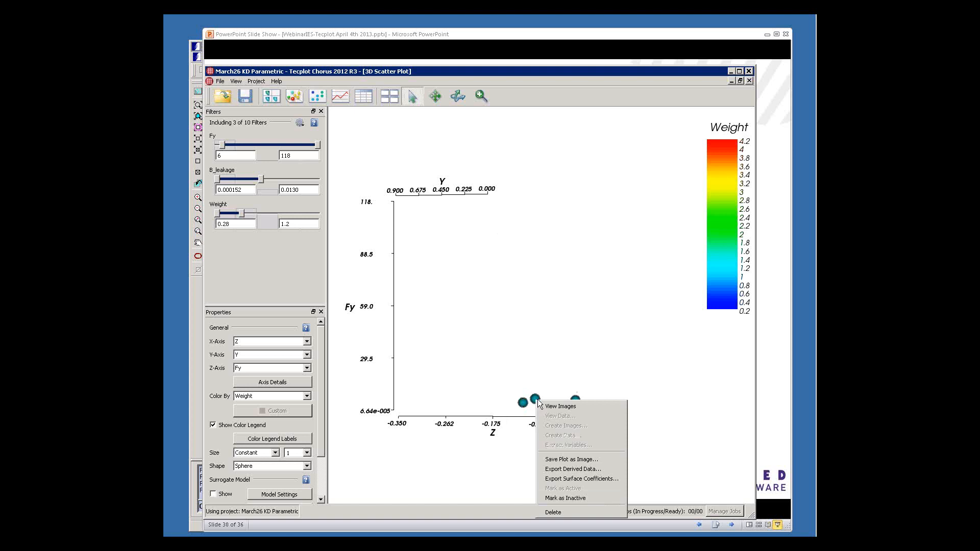
click(559, 407)
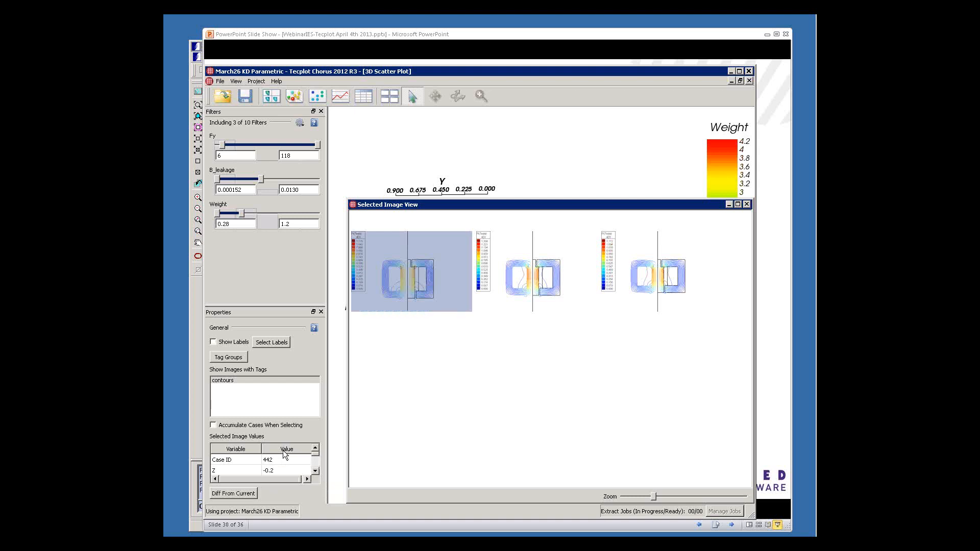
click(233, 493)
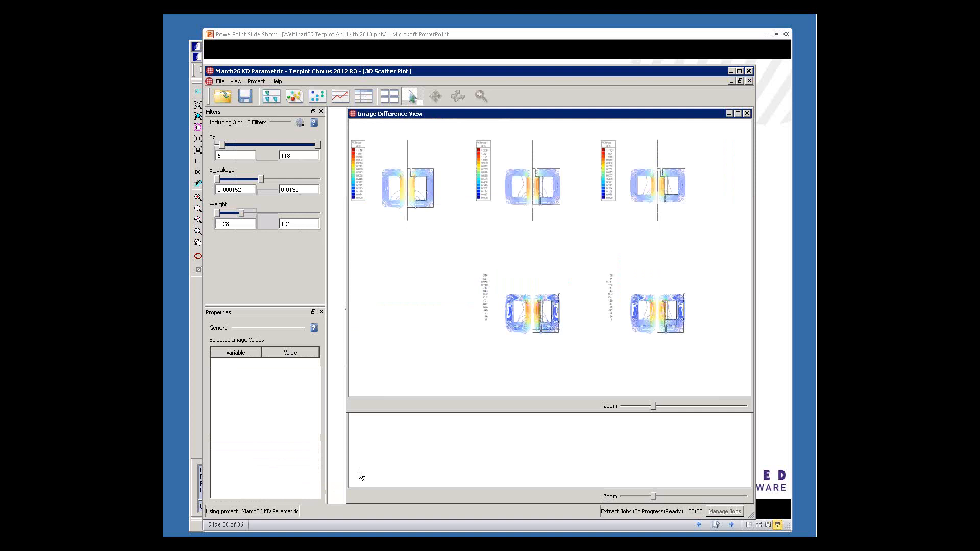
click(406, 184)
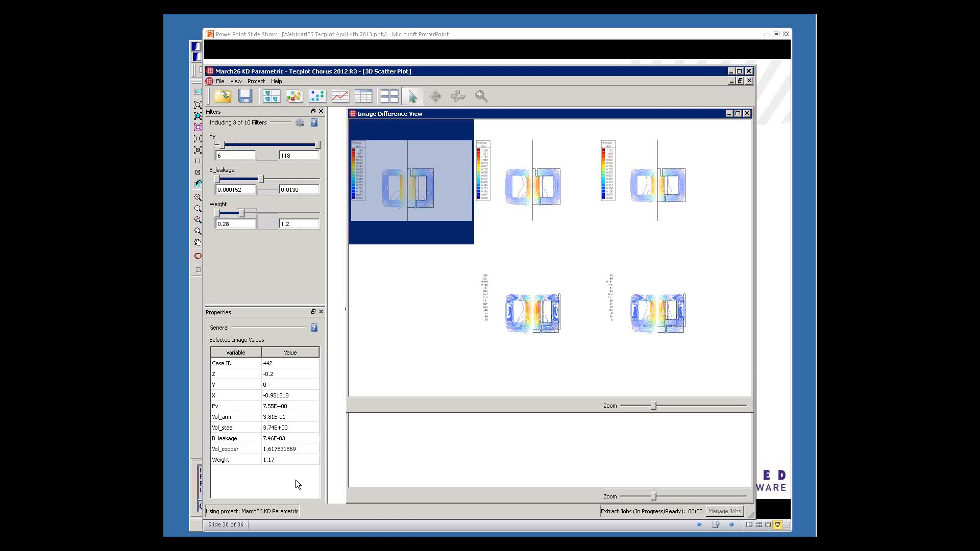
mouse_move(284, 485)
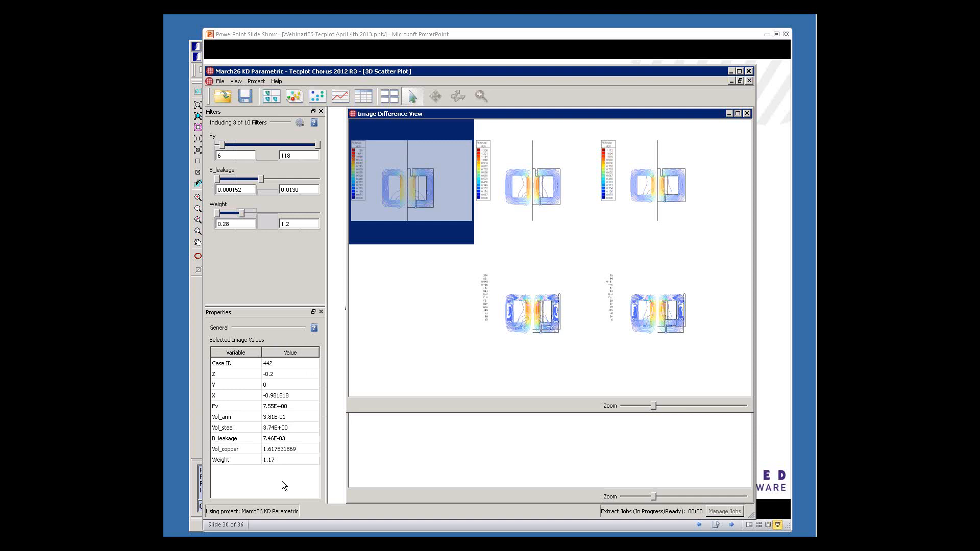
mouse_move(287, 435)
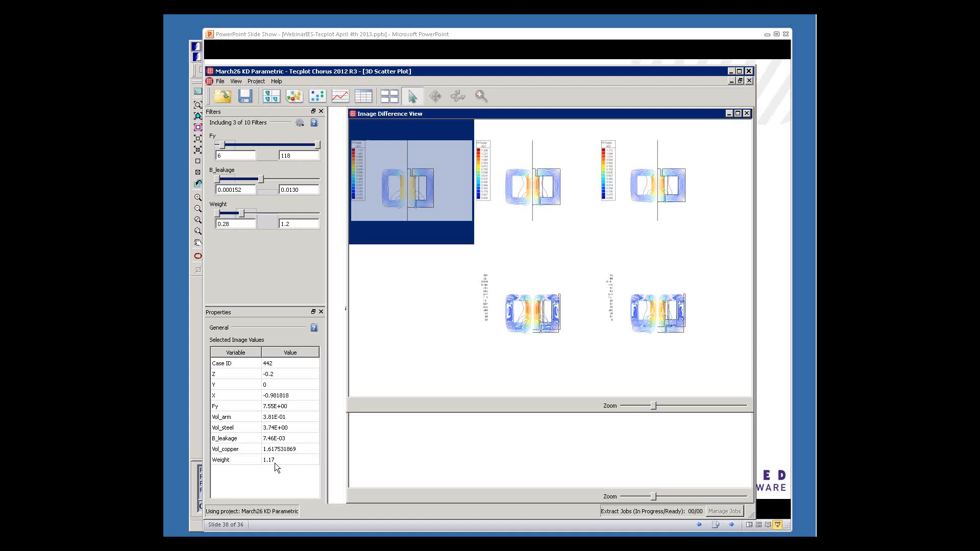
mouse_move(279, 467)
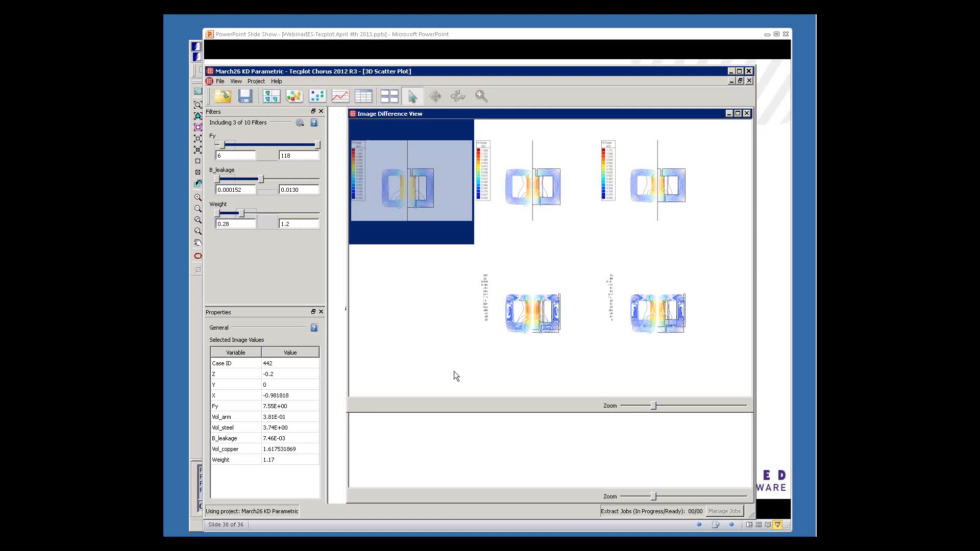
mouse_move(495, 337)
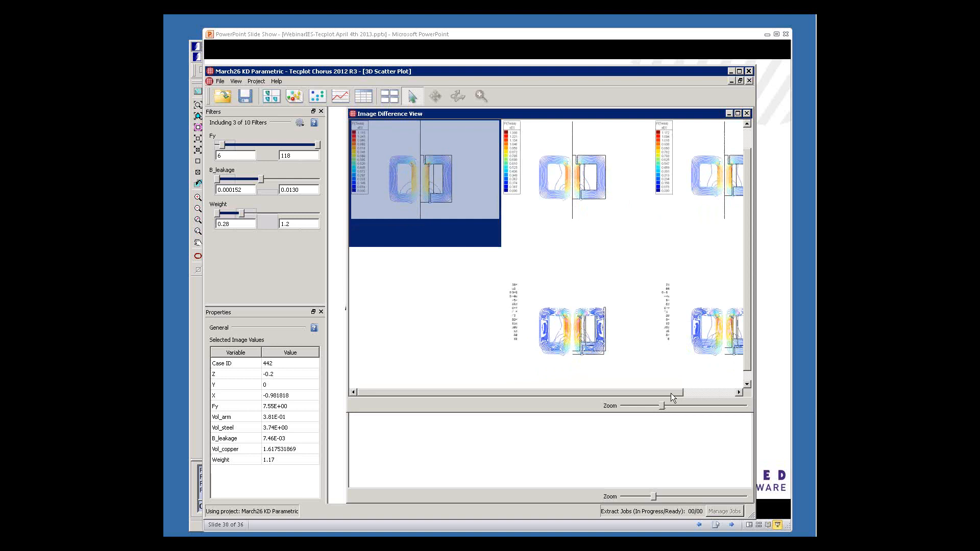
scroll(left, 3)
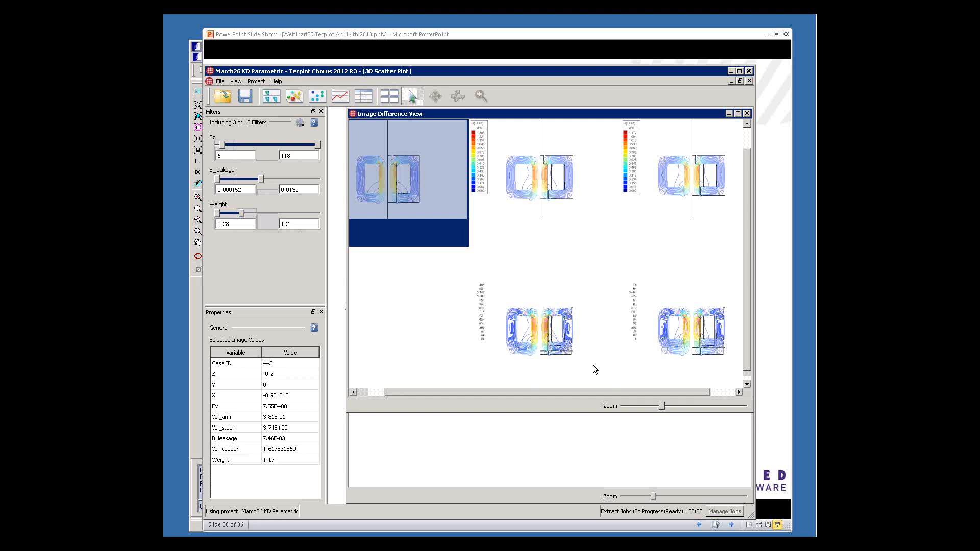
mouse_move(560, 363)
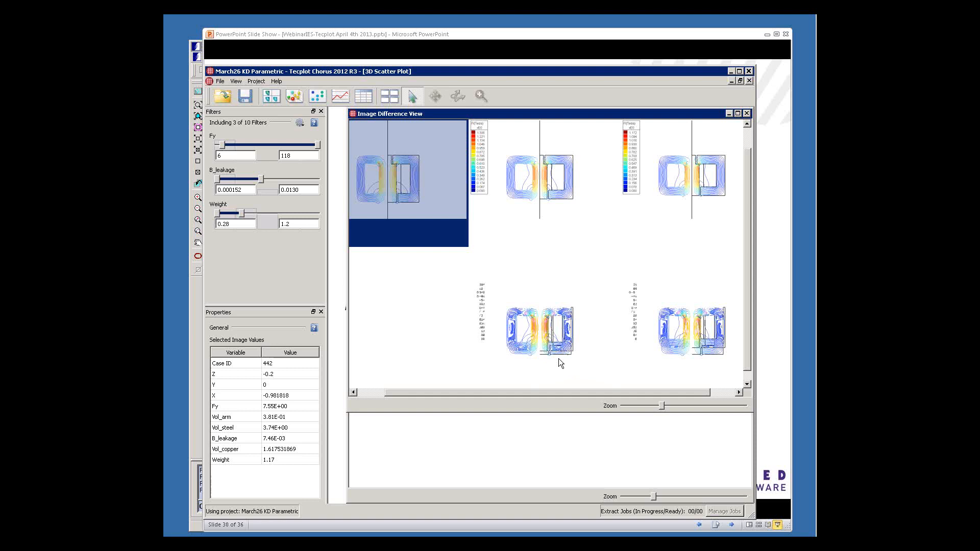
mouse_move(554, 338)
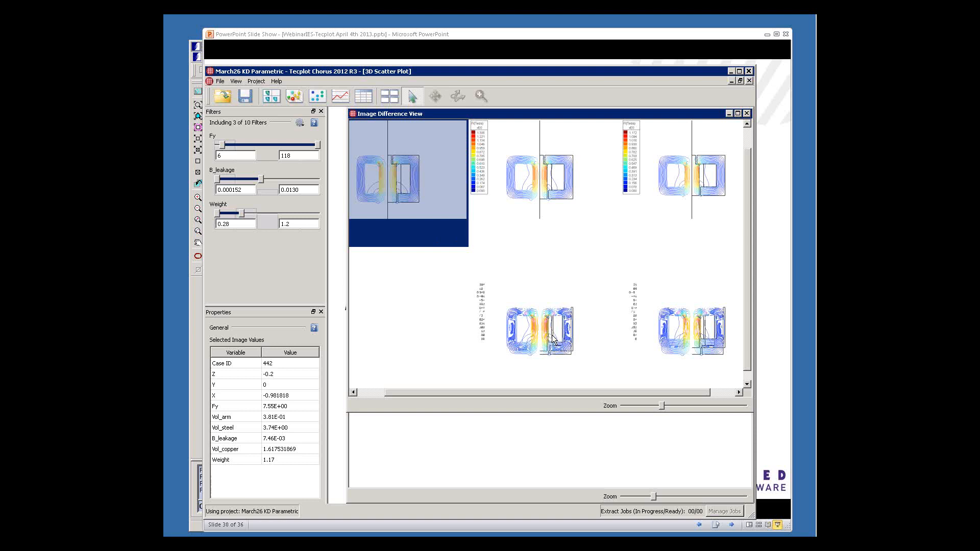
mouse_move(606, 301)
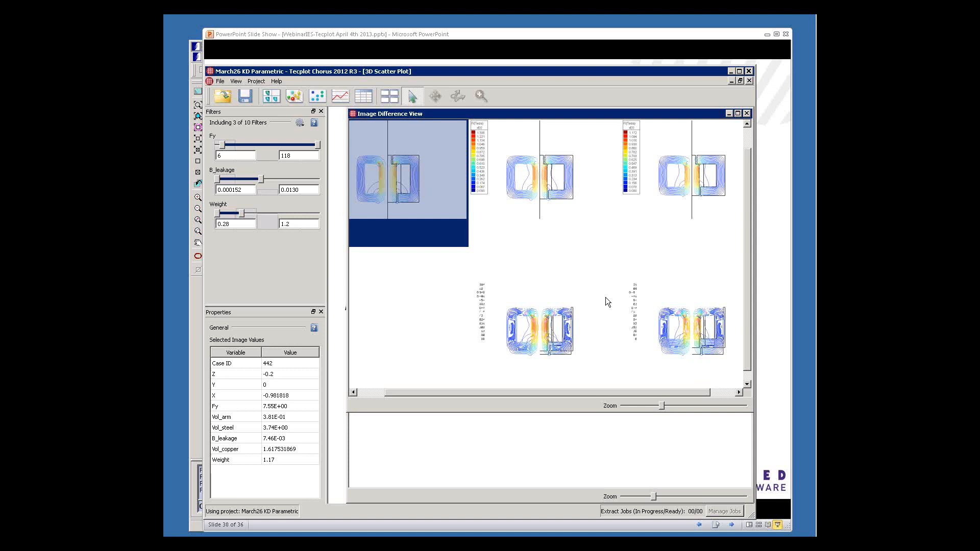
mouse_move(674, 365)
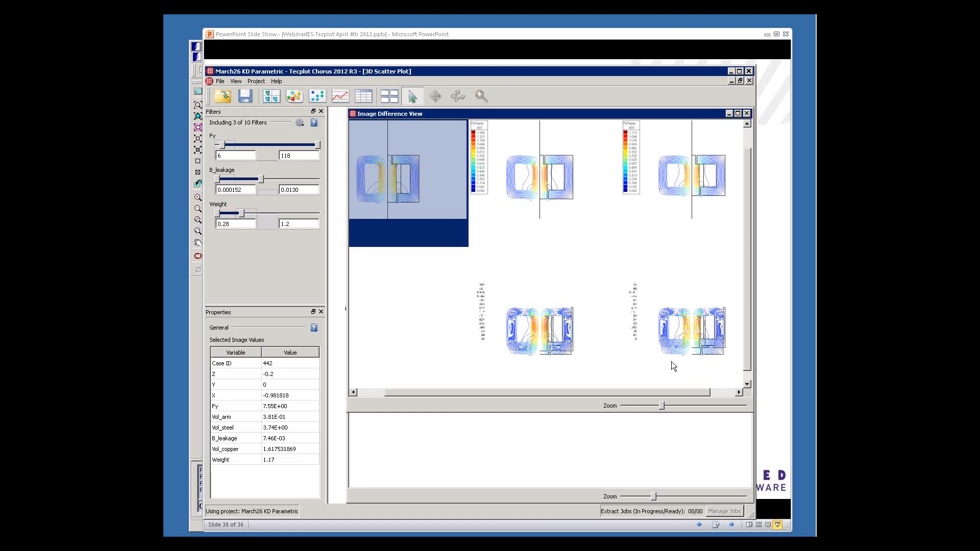
mouse_move(679, 351)
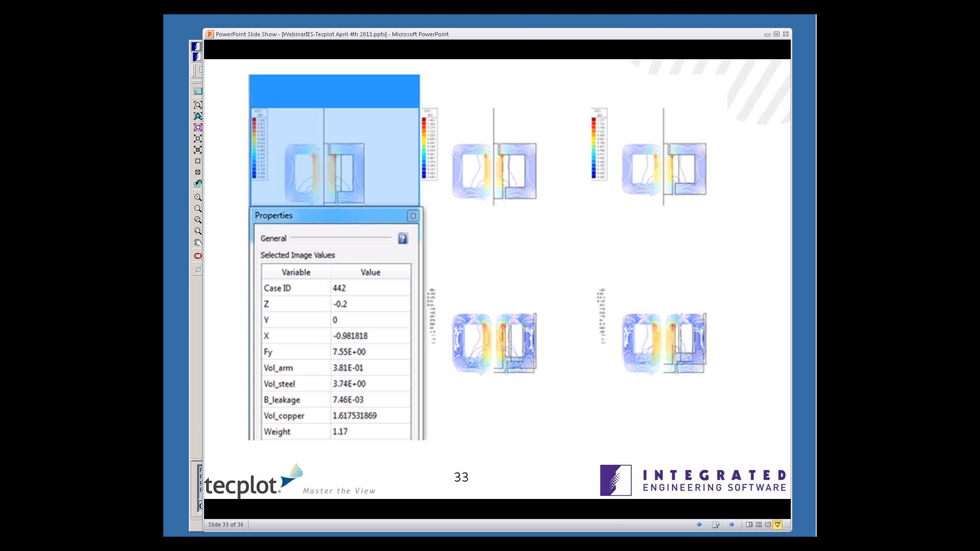
mouse_move(349, 453)
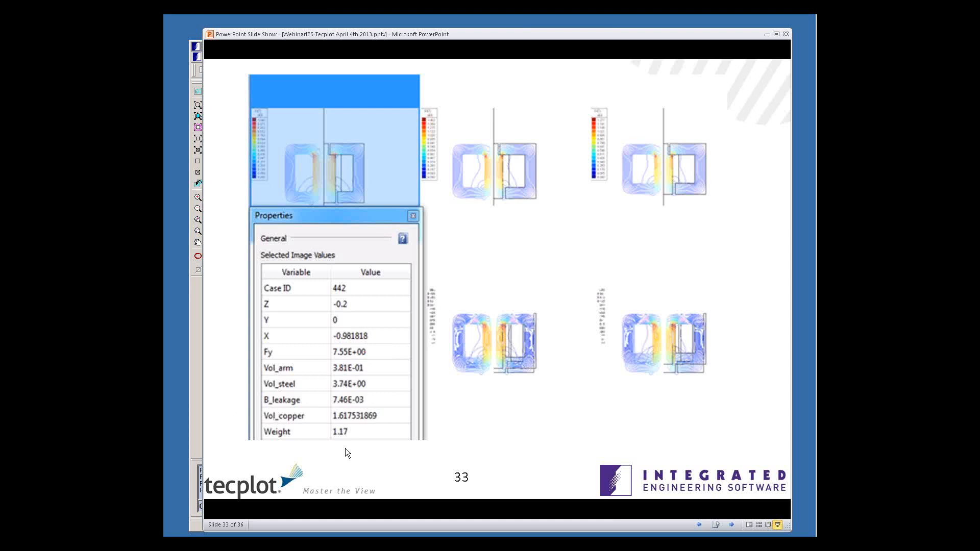
mouse_move(358, 417)
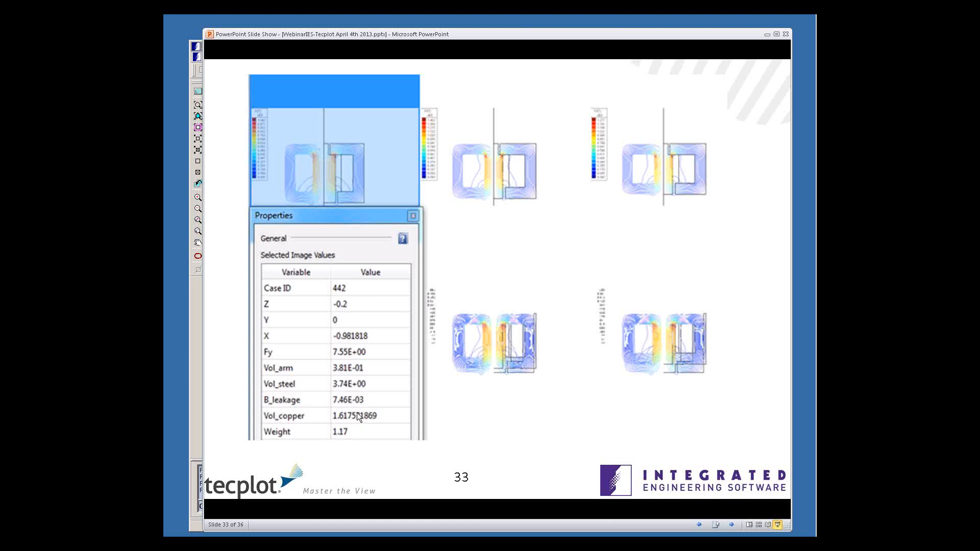
mouse_move(400, 454)
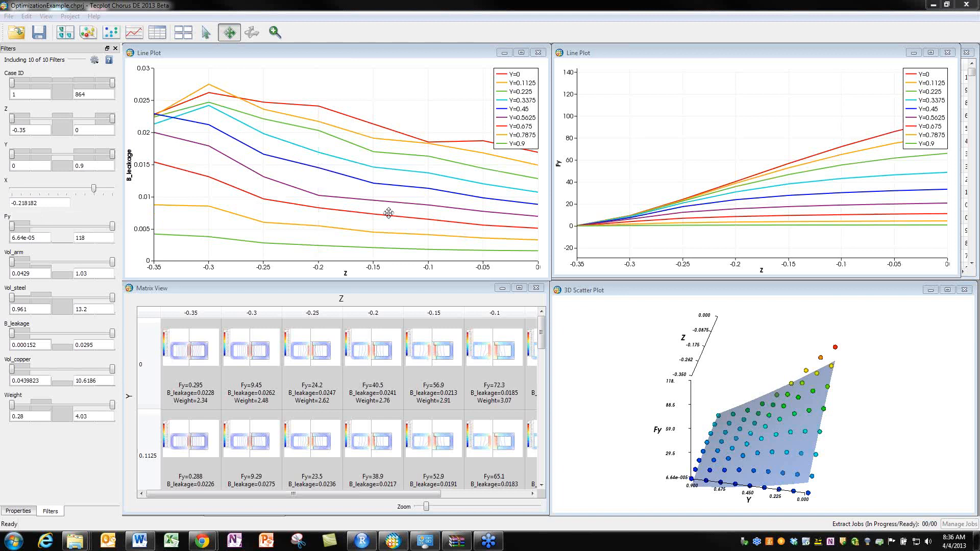
mouse_move(297, 208)
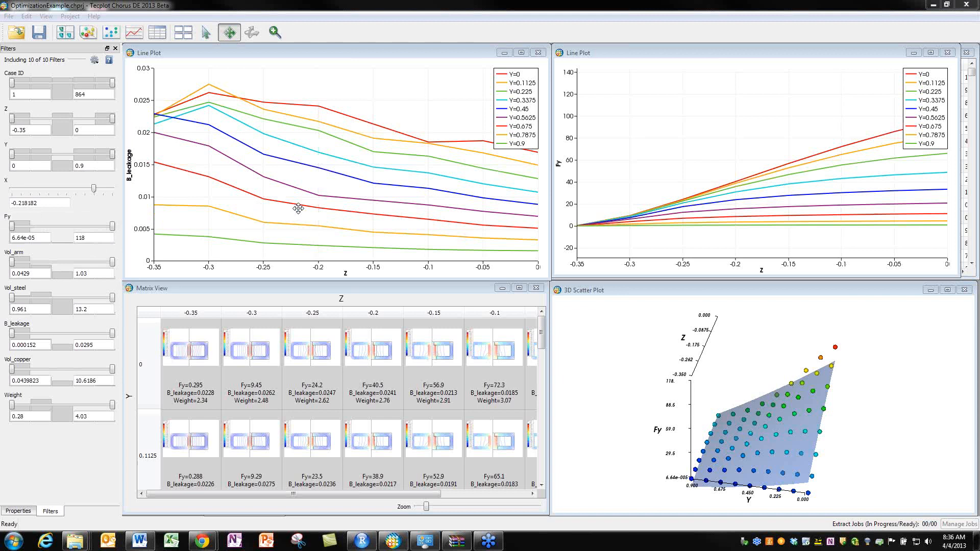
mouse_move(134, 179)
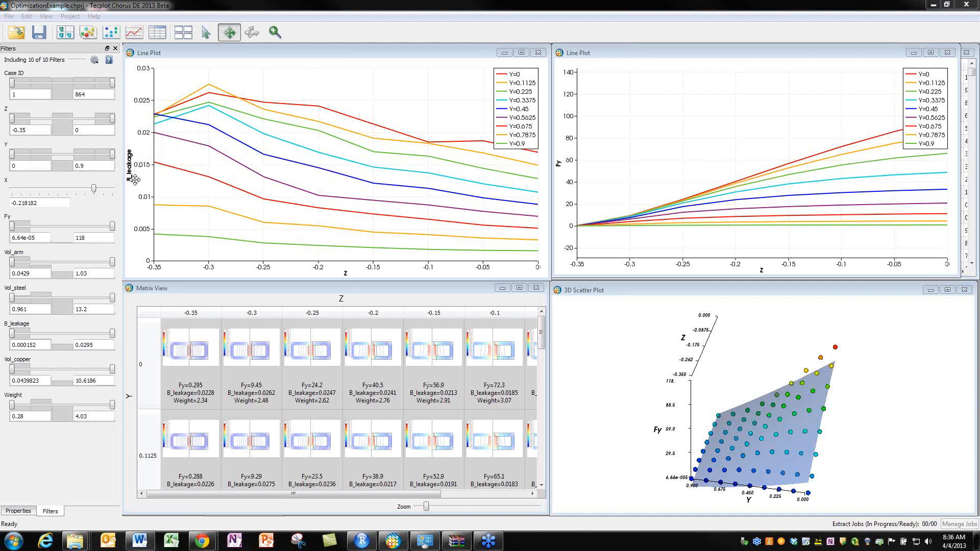
mouse_move(765, 275)
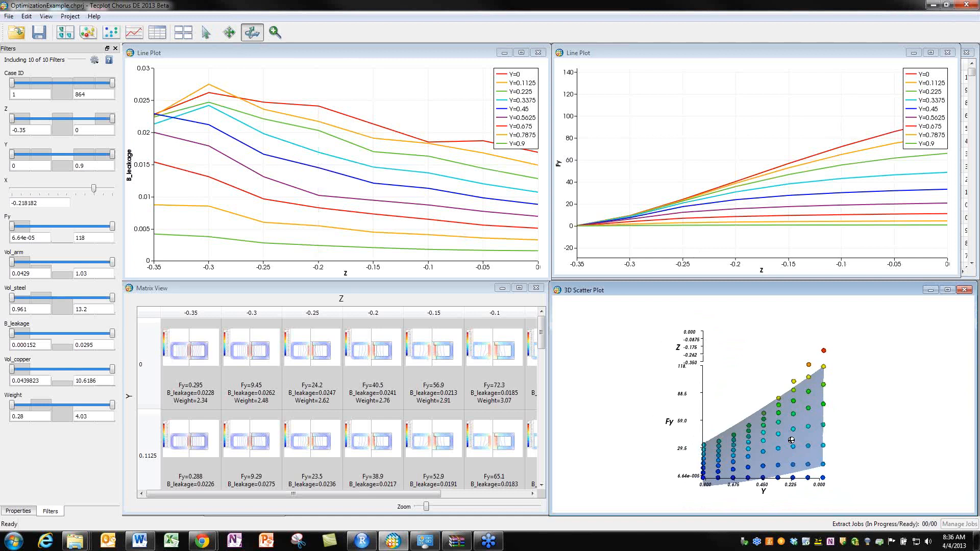
Try the X filter at -0.109091, then return it to -0.218182.
click(81, 229)
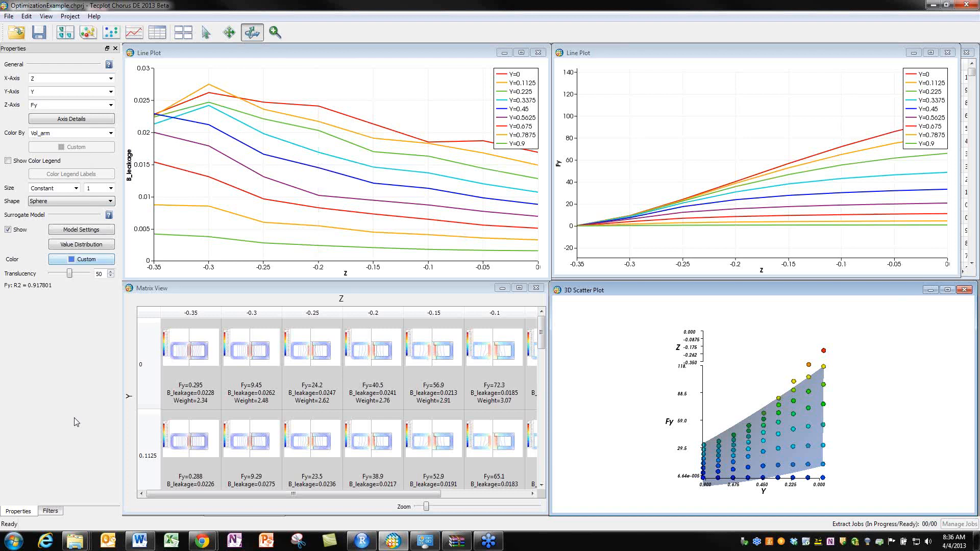
click(50, 511)
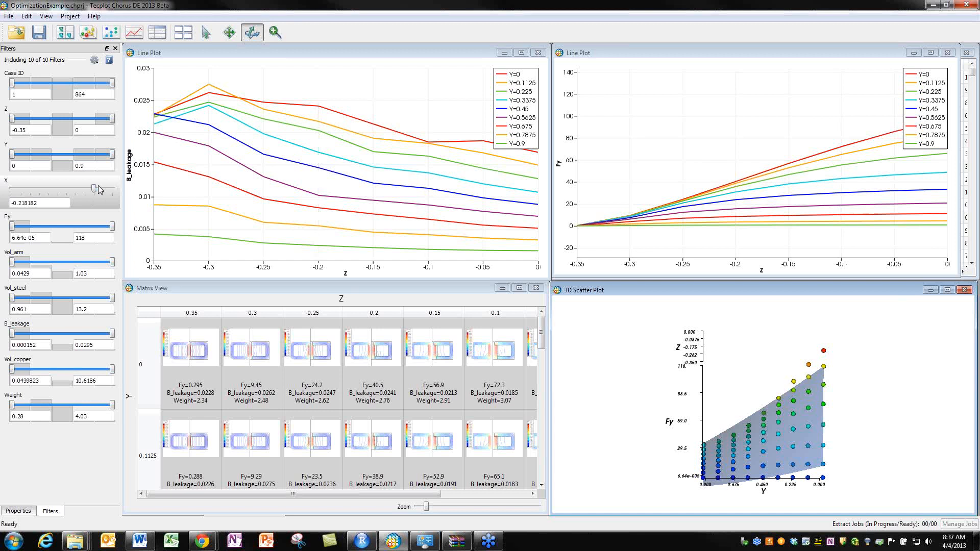
drag(97, 190, 101, 190)
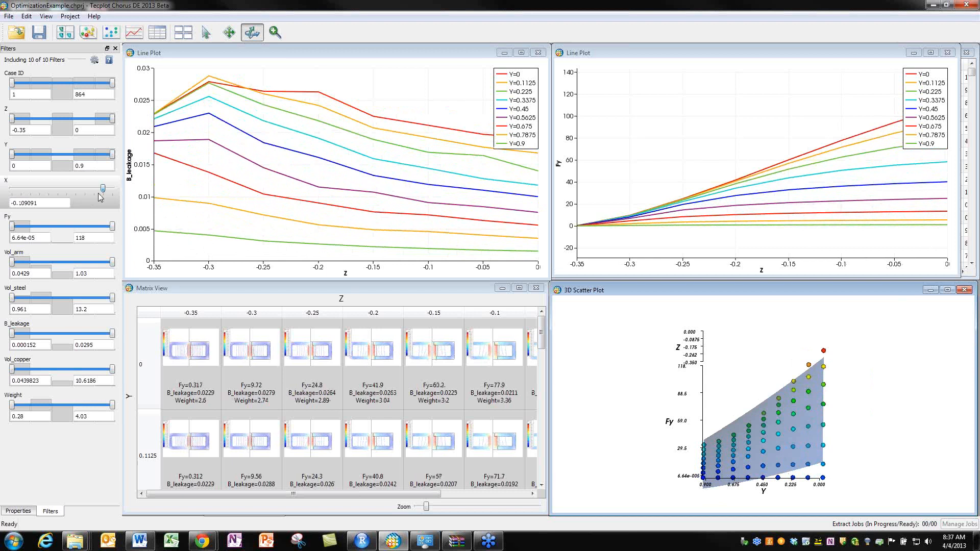
drag(102, 189, 92, 190)
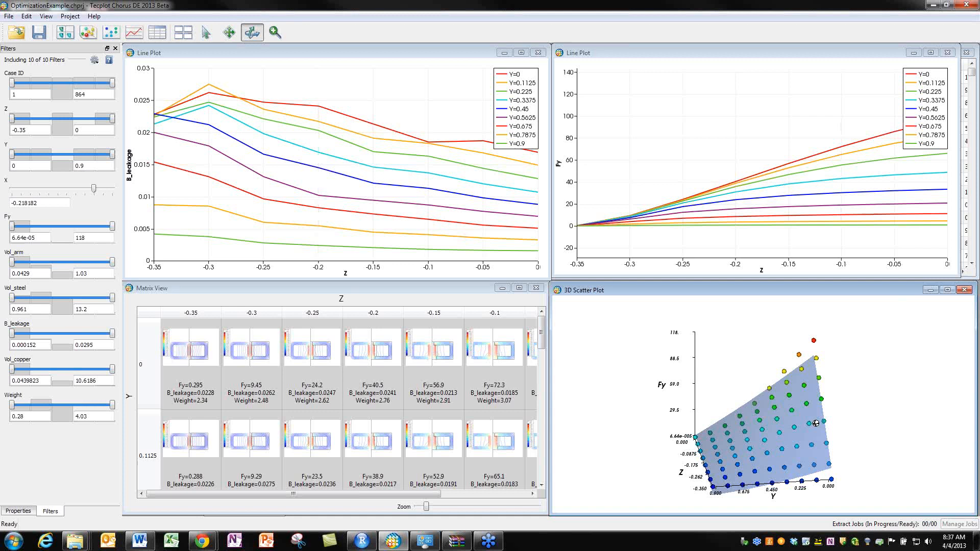
Preview the plots with X at -0.109091, then slide X back to -0.218182.
drag(92, 187, 103, 188)
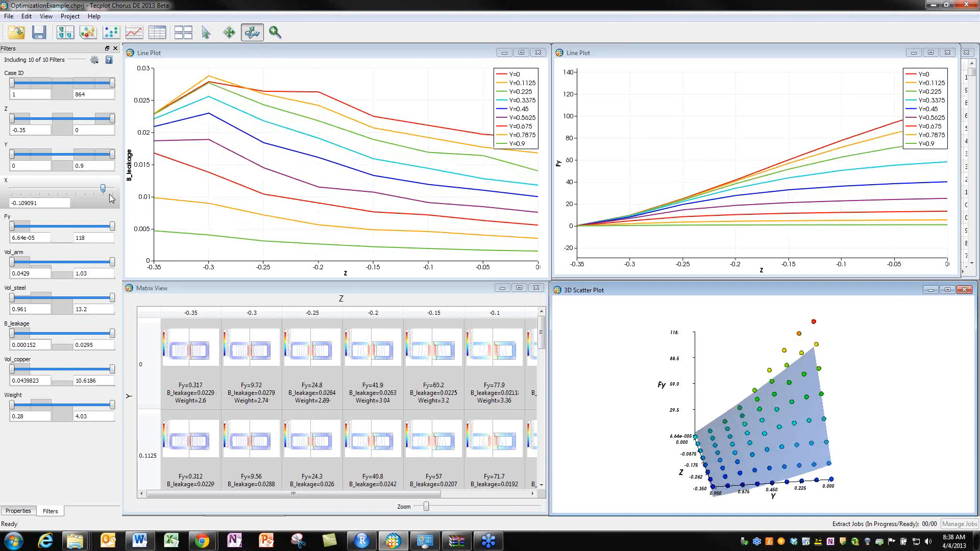
drag(106, 188, 92, 188)
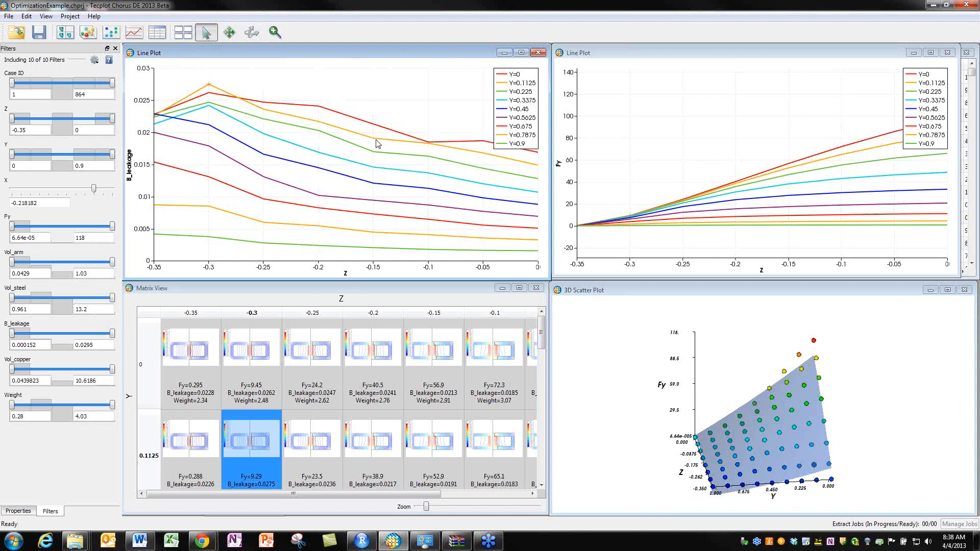
click(432, 436)
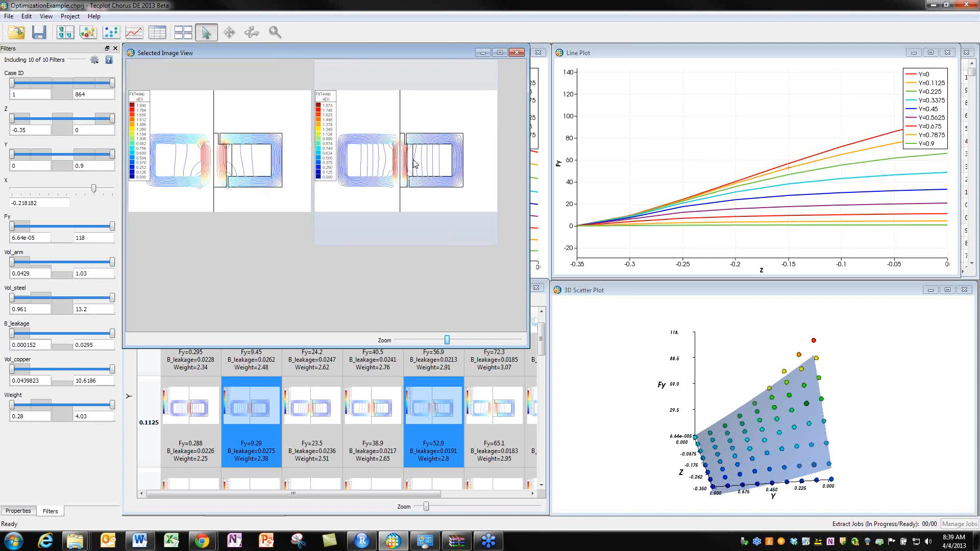
mouse_move(414, 175)
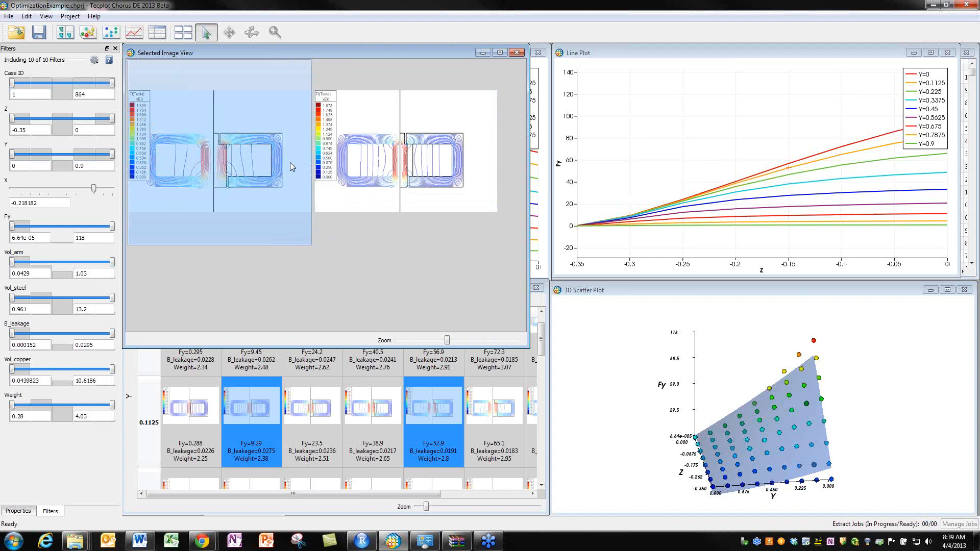
Show the chosen image's design values for case 339.
click(17, 512)
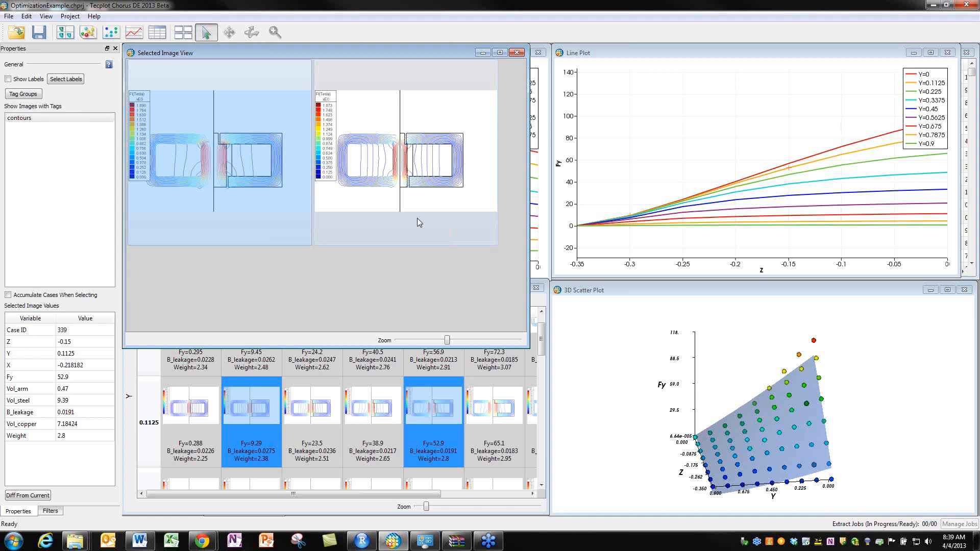
mouse_move(398, 180)
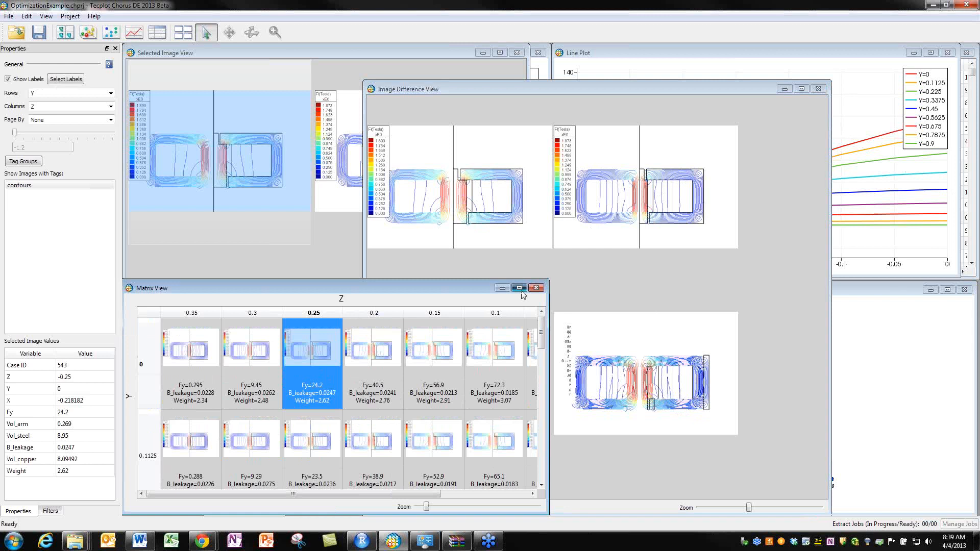
Maximize the Matrix View window.
click(518, 288)
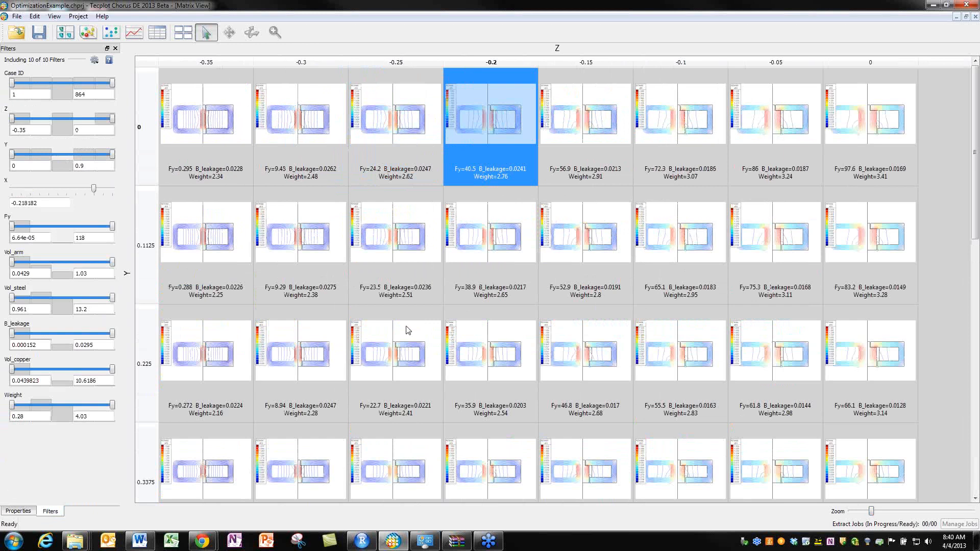
drag(93, 189, 56, 189)
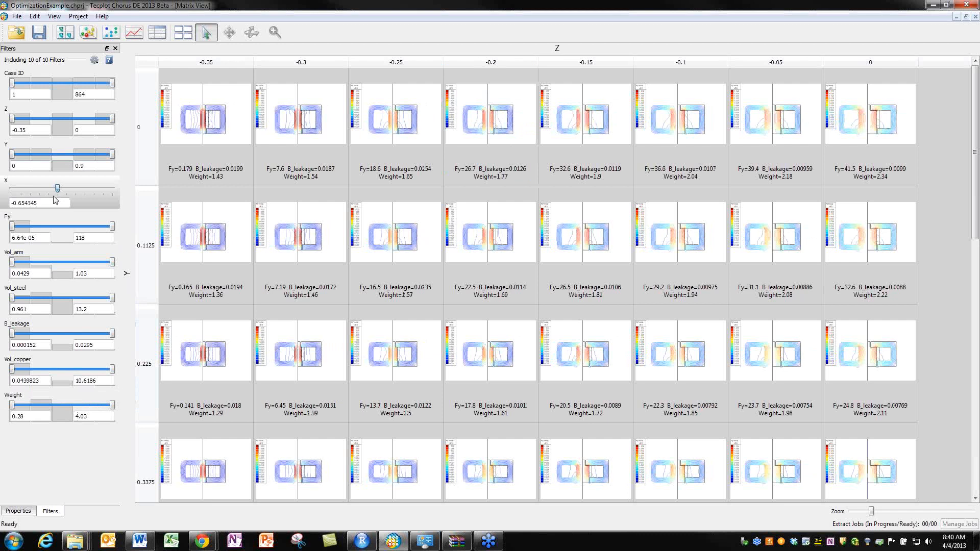
click(205, 113)
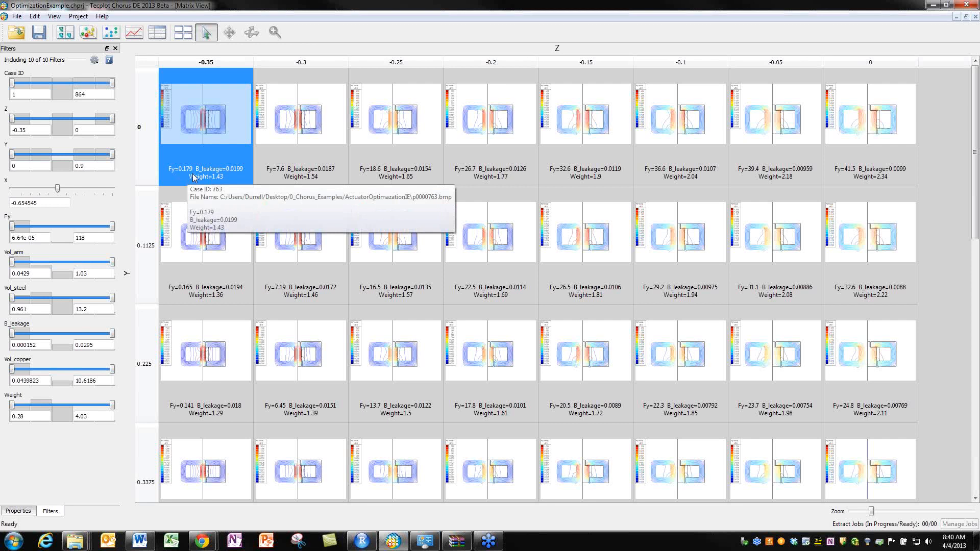
mouse_move(593, 294)
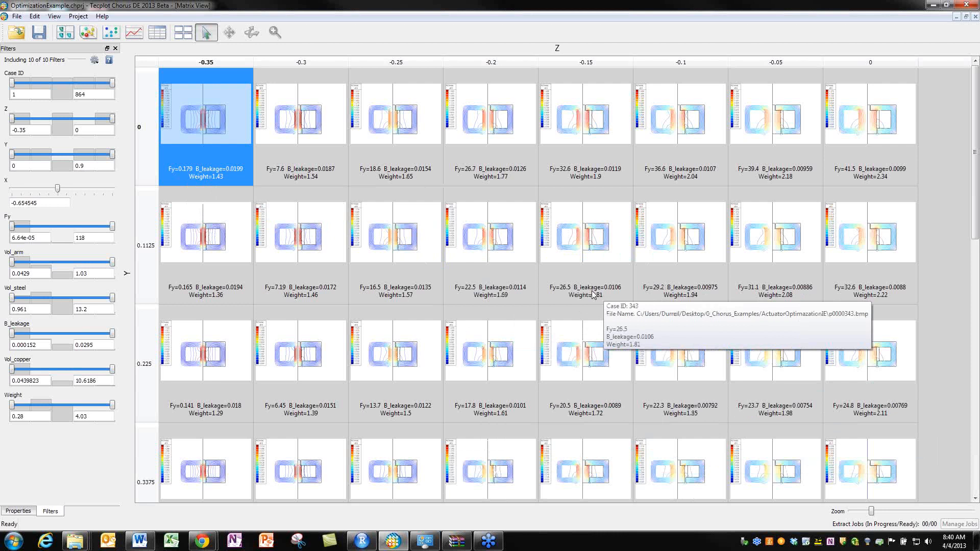
mouse_move(806, 261)
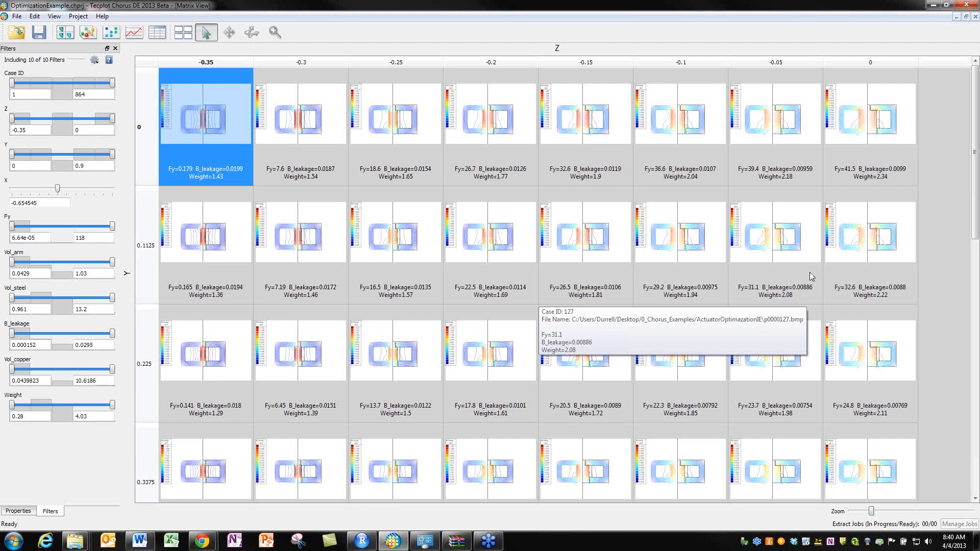
mouse_move(38, 505)
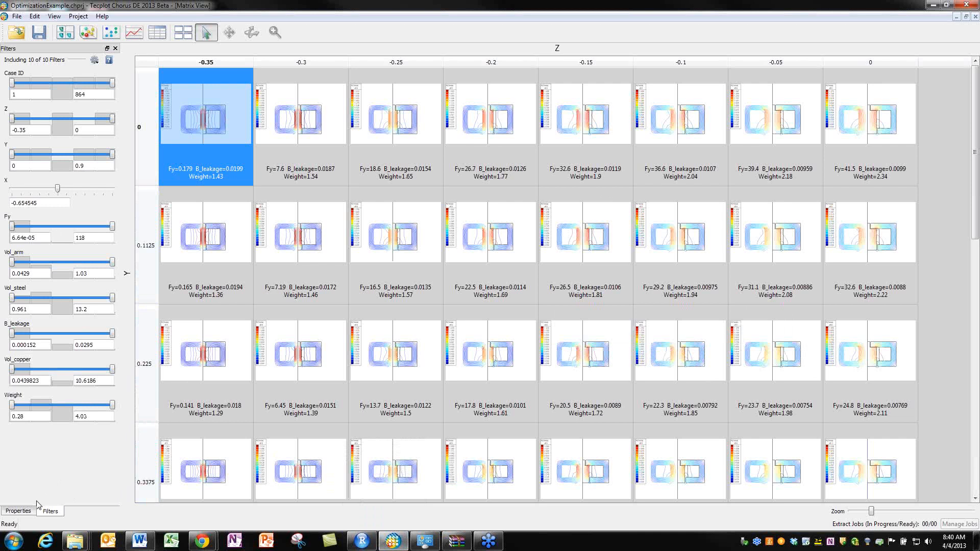
Switch to the 3D scatter plot of Fy over Y and Z.
click(182, 32)
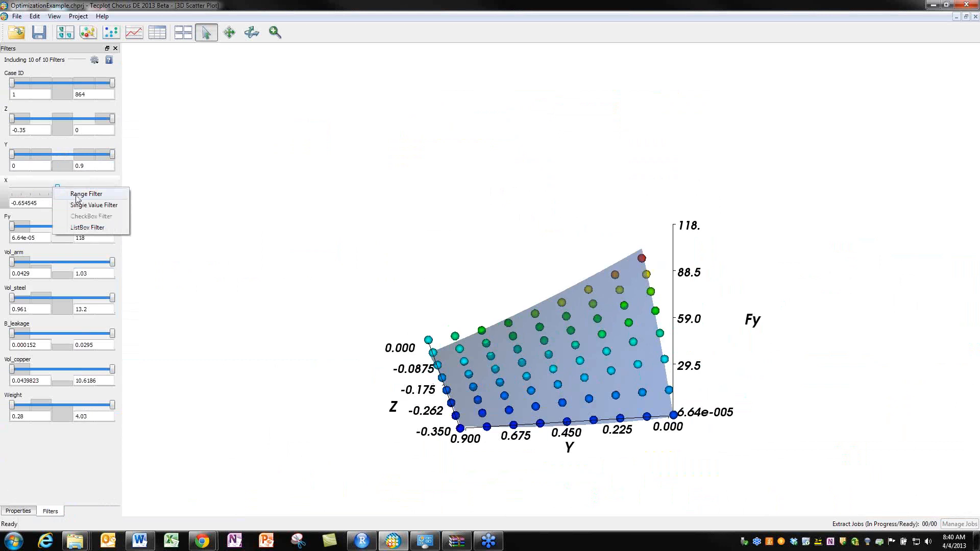
Make X a range filter so the 3D scatter plot includes all cases.
click(86, 193)
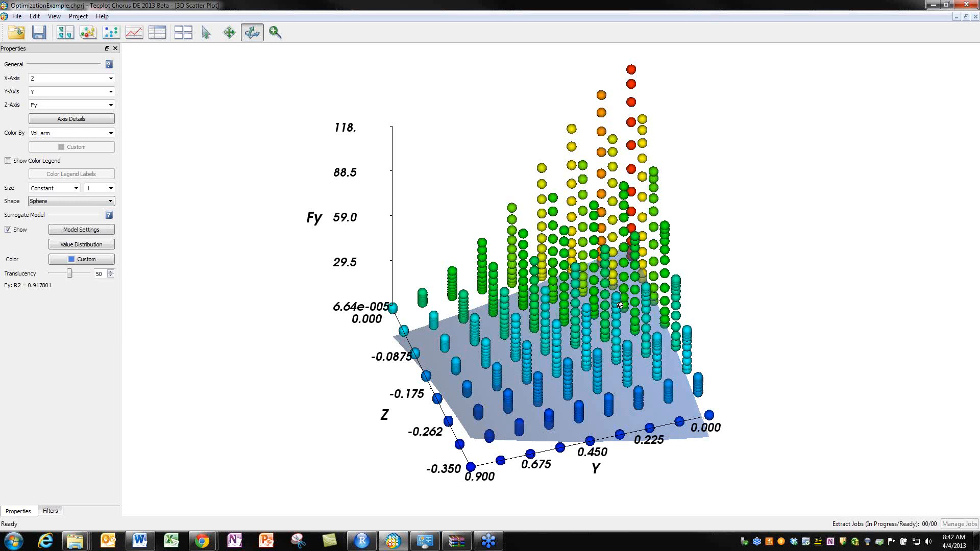
click(181, 32)
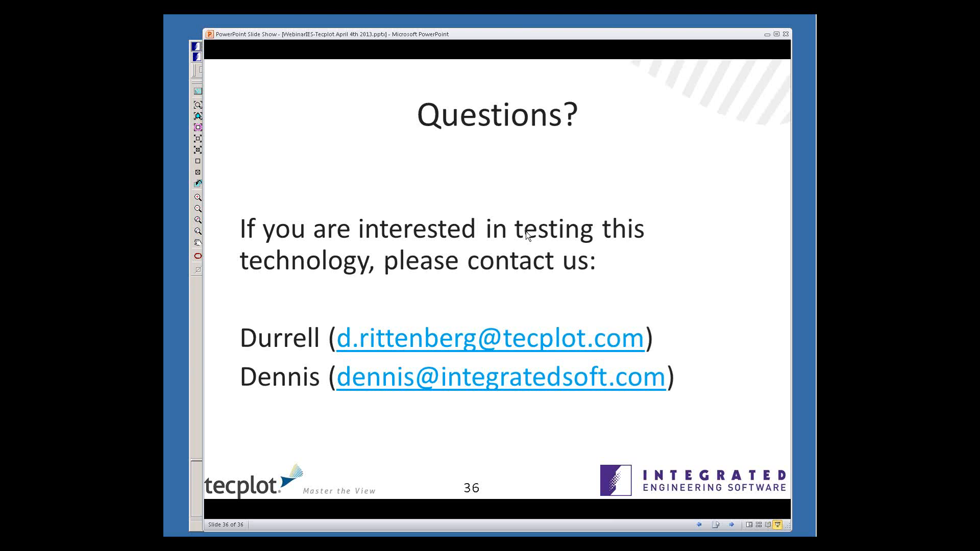
mouse_move(165, 22)
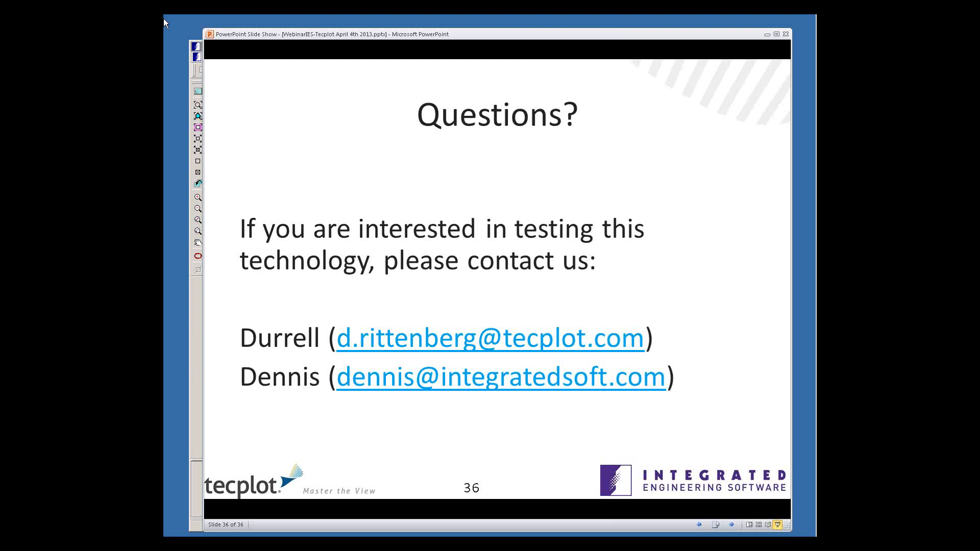
mouse_move(318, 217)
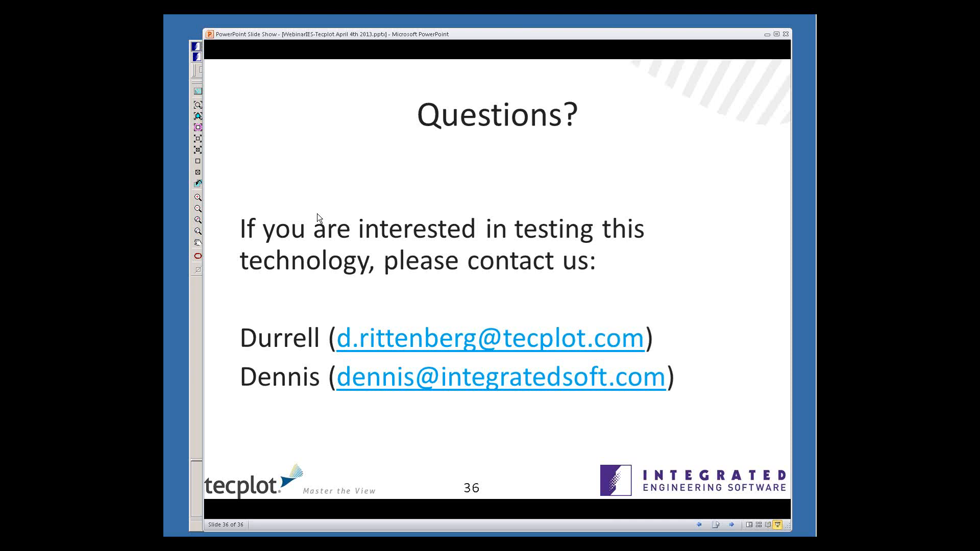